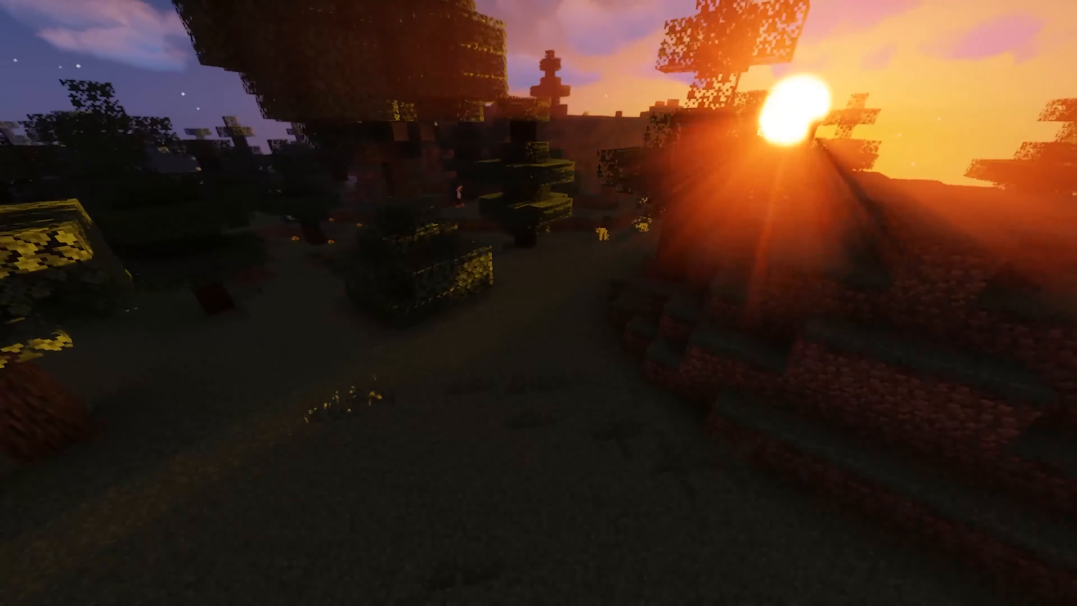
mouse_move(539, 303)
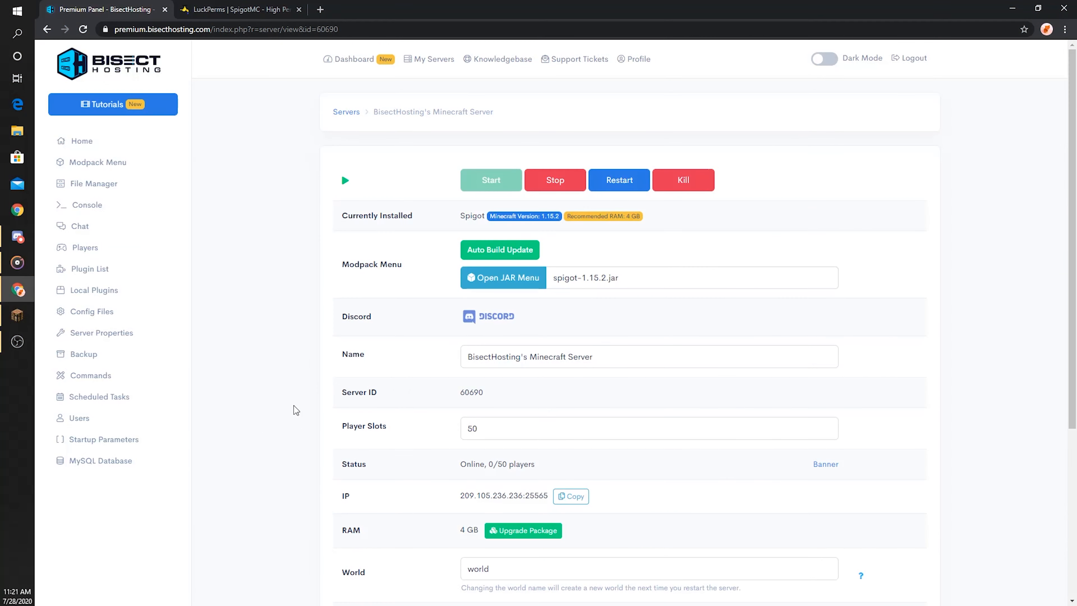
mouse_move(375, 364)
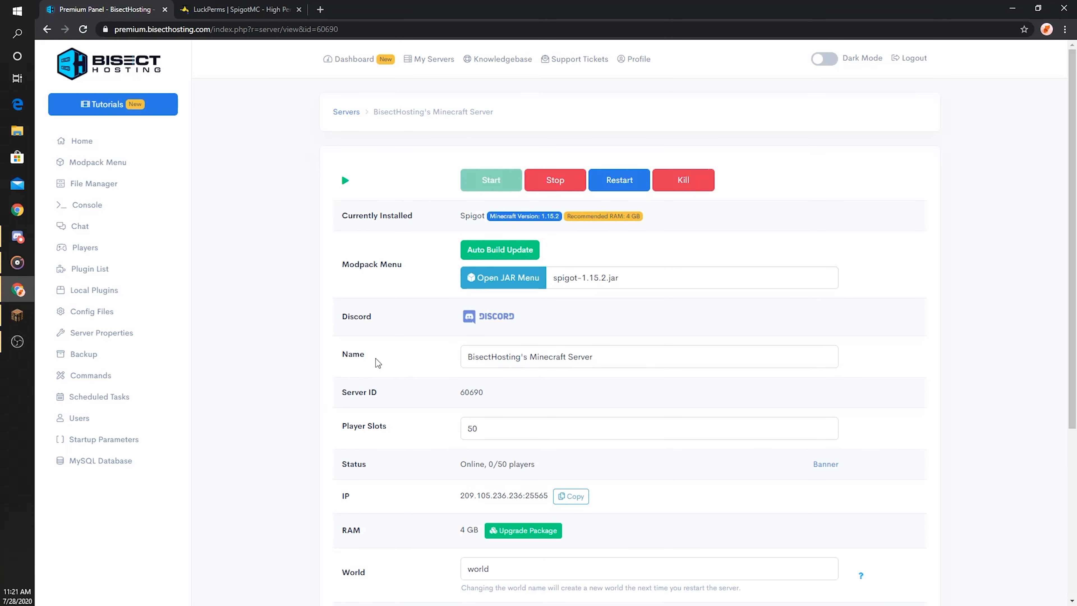
mouse_move(328, 229)
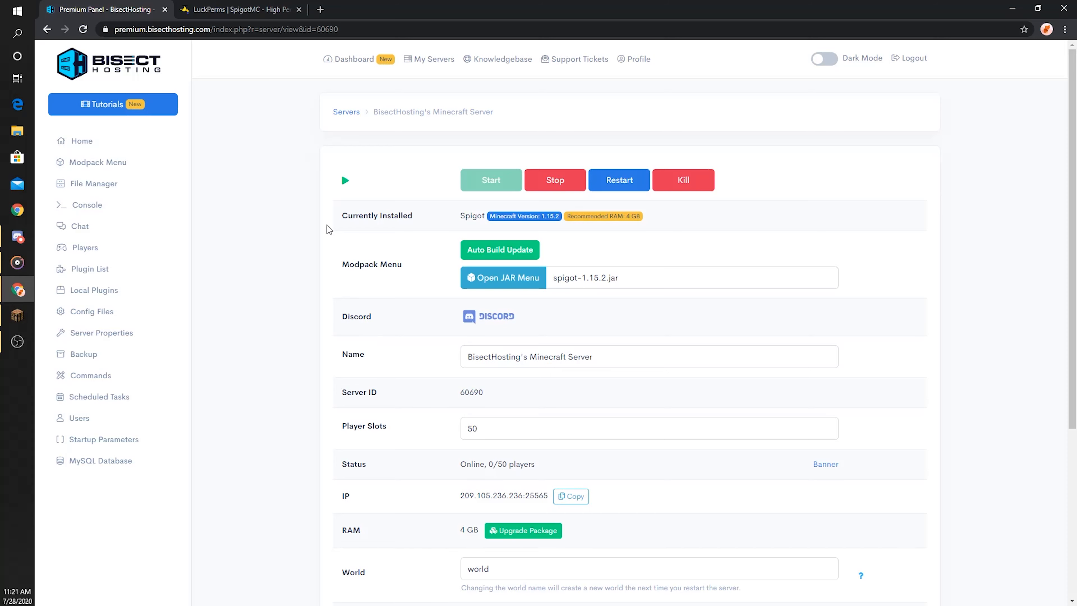
Download the LuckPerms 5.1.26 jar from its SpigotMC page and keep the file.
click(236, 9)
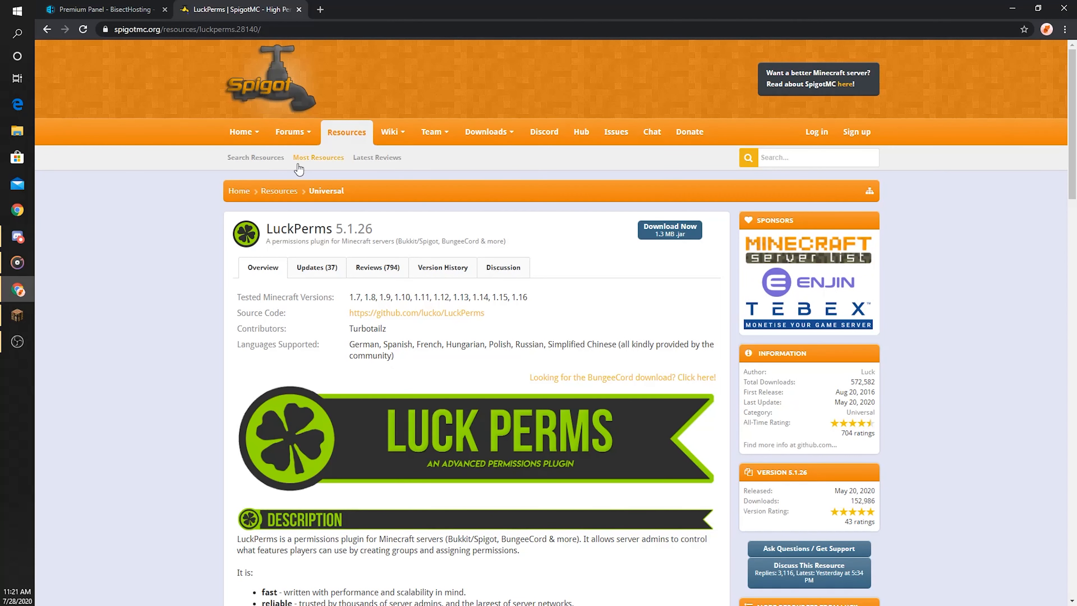
mouse_move(445, 343)
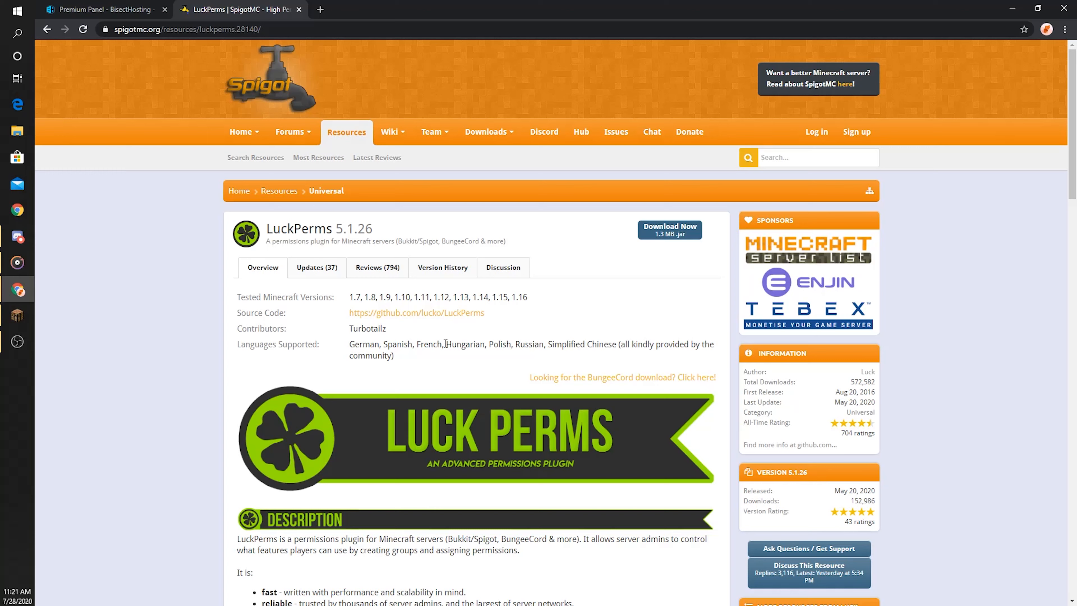
click(669, 232)
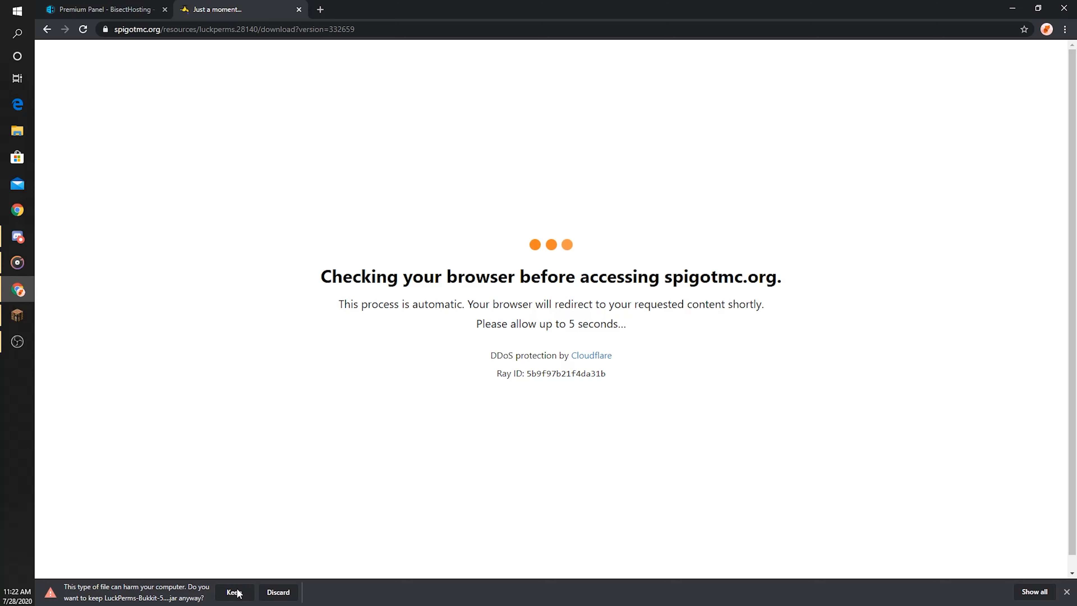
click(235, 592)
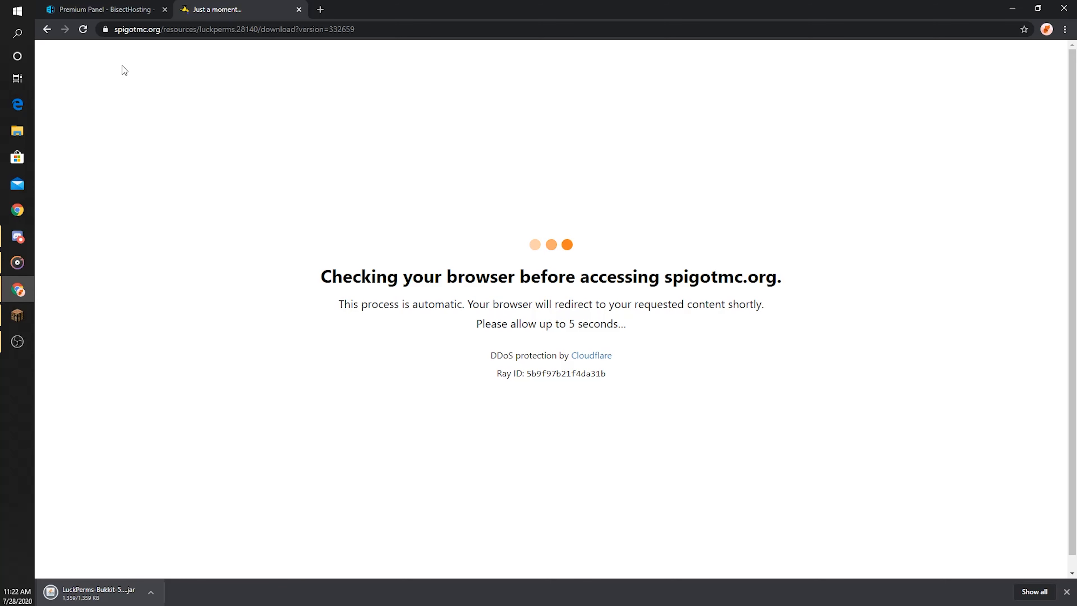
mouse_move(115, 12)
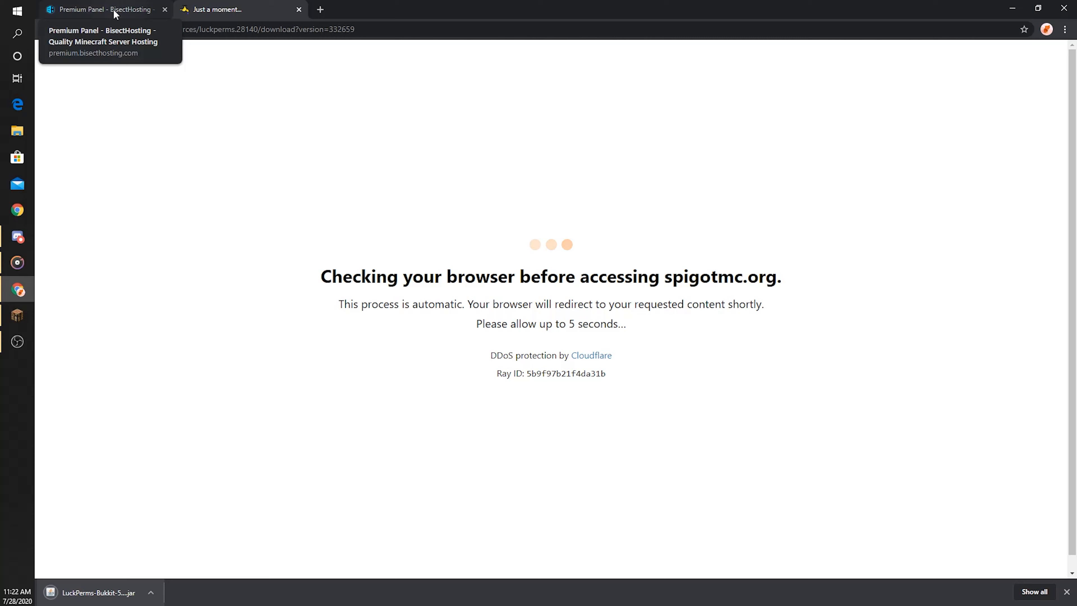
Go to the server's plugins folder in the BisectHosting file manager.
click(103, 9)
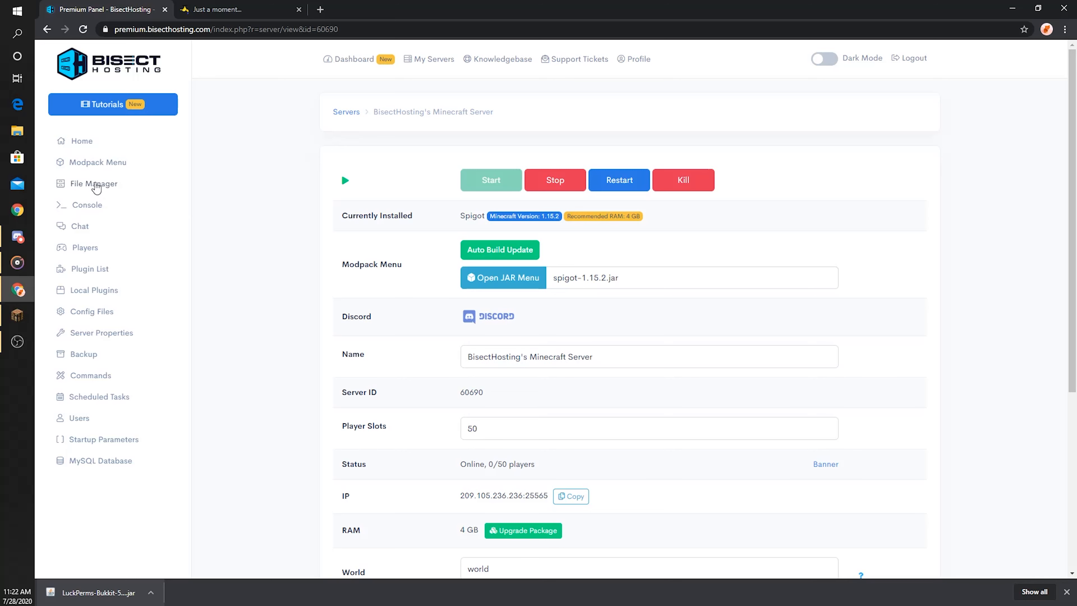
click(94, 183)
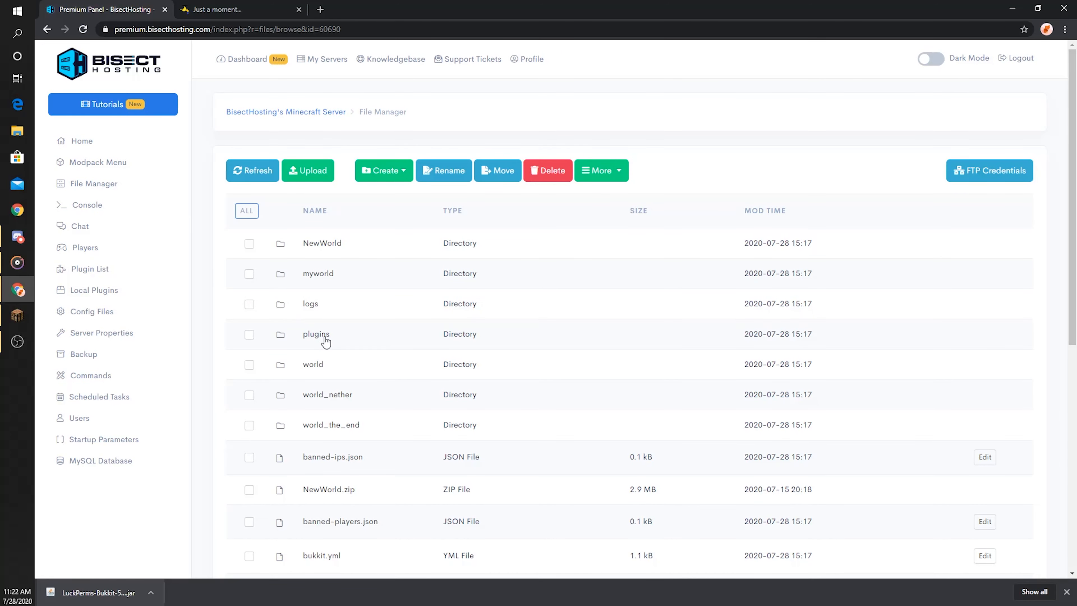
double_click(316, 334)
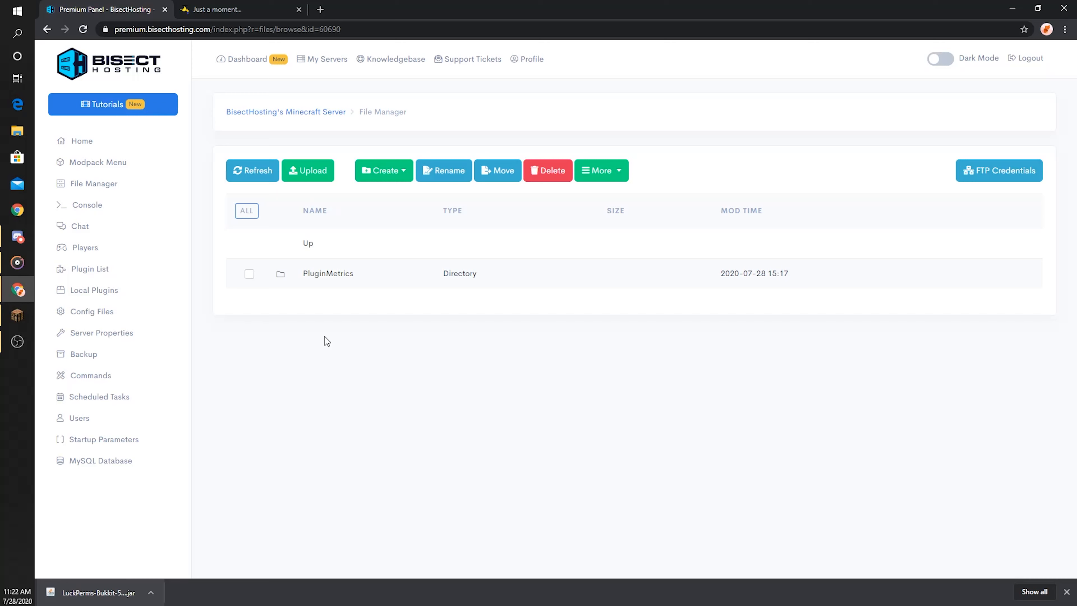
Upload the downloaded LuckPerms jar into the plugins folder.
click(308, 170)
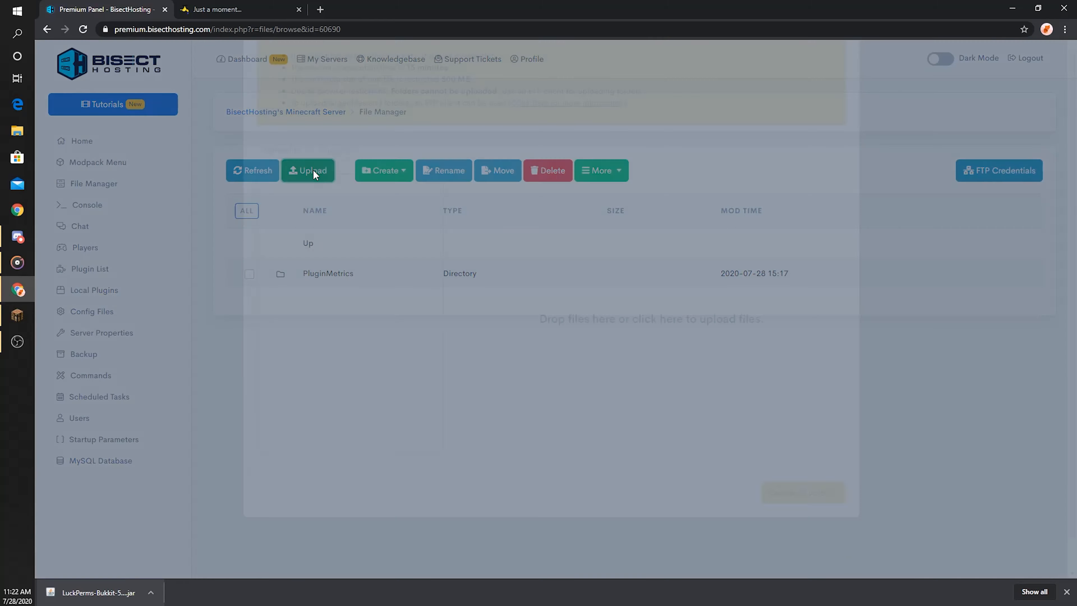
click(308, 171)
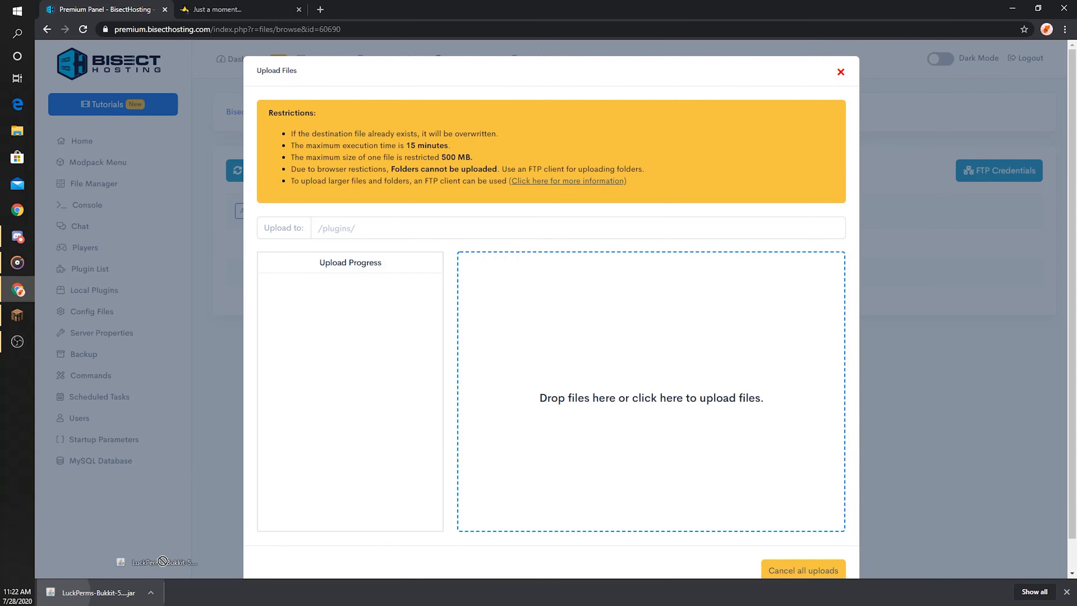
click(649, 397)
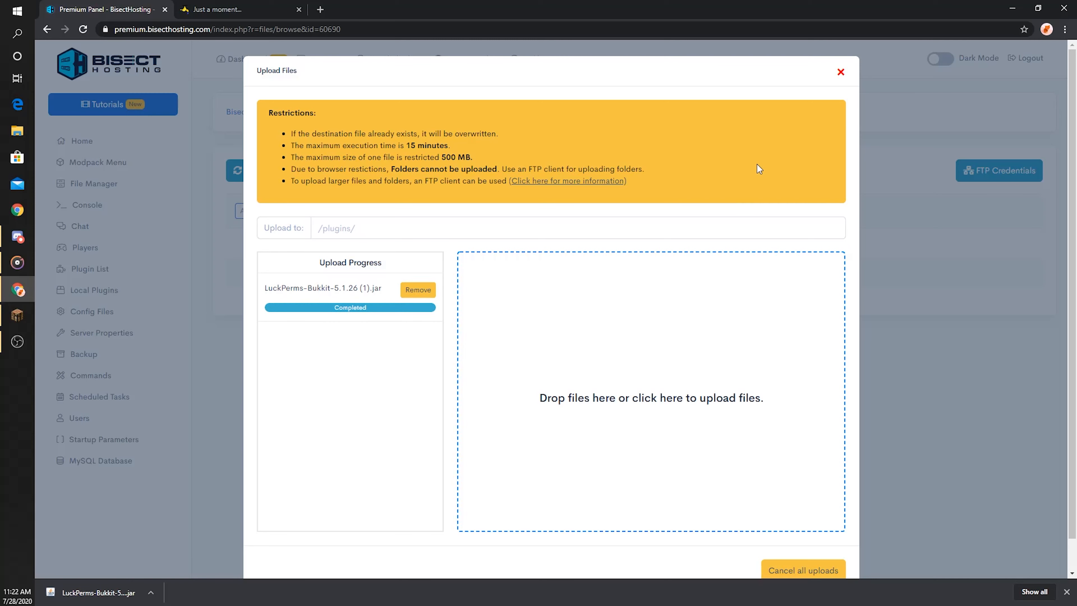
click(840, 71)
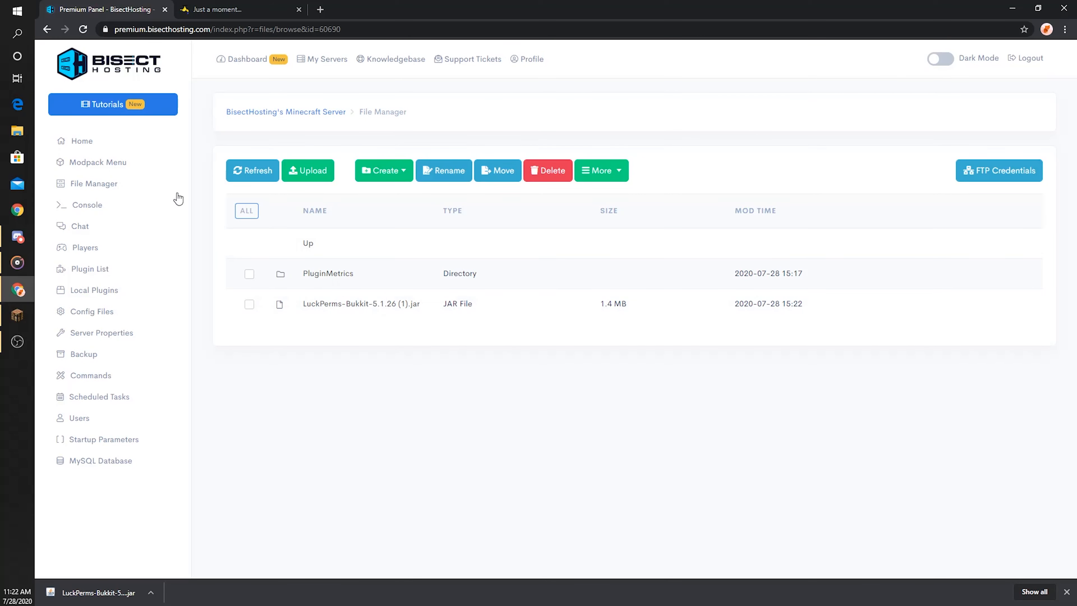
Start the Minecraft server from the panel's Home page.
click(285, 111)
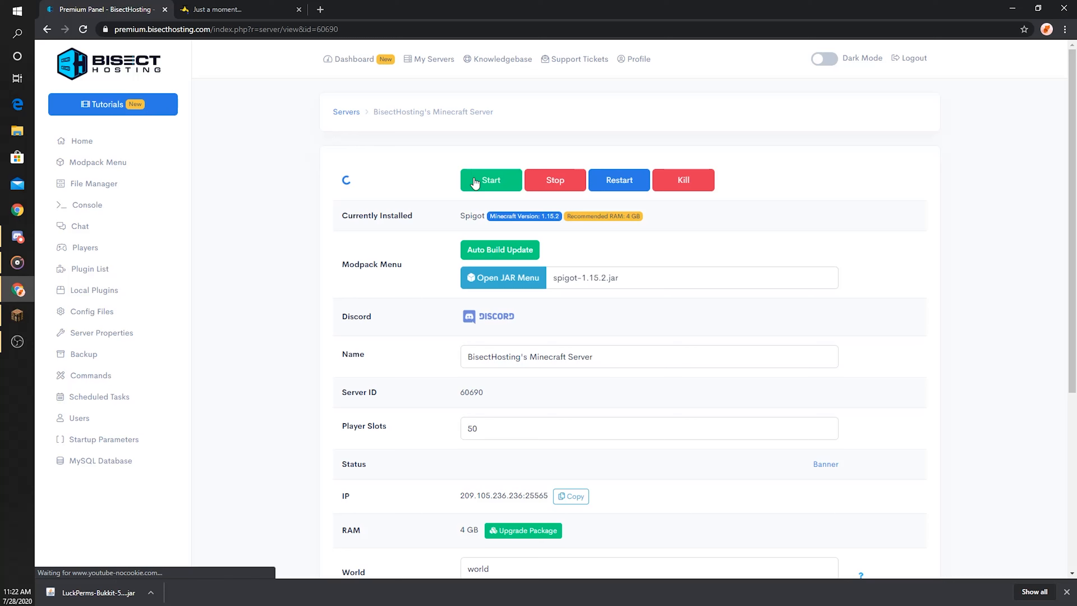
click(490, 180)
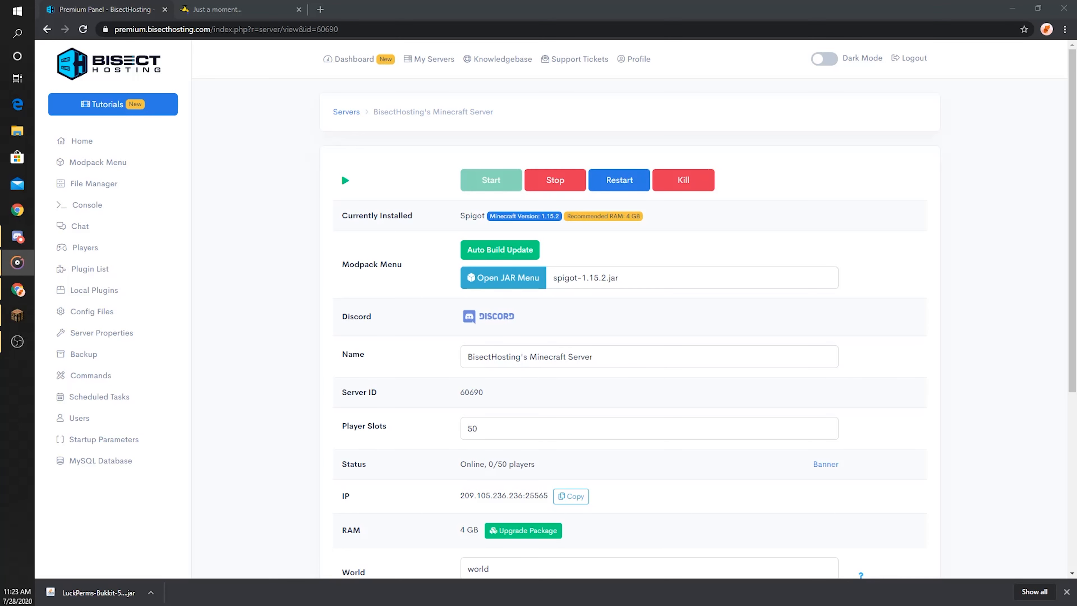
mouse_move(355, 386)
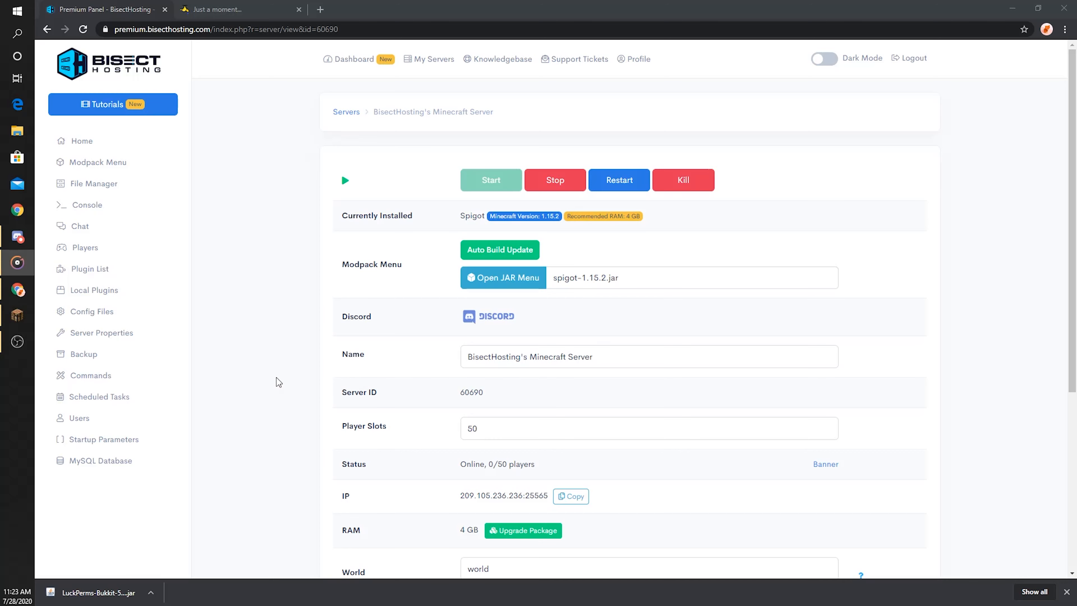
Join the hosted server in Minecraft and run /lp editor to get an editor link.
click(17, 314)
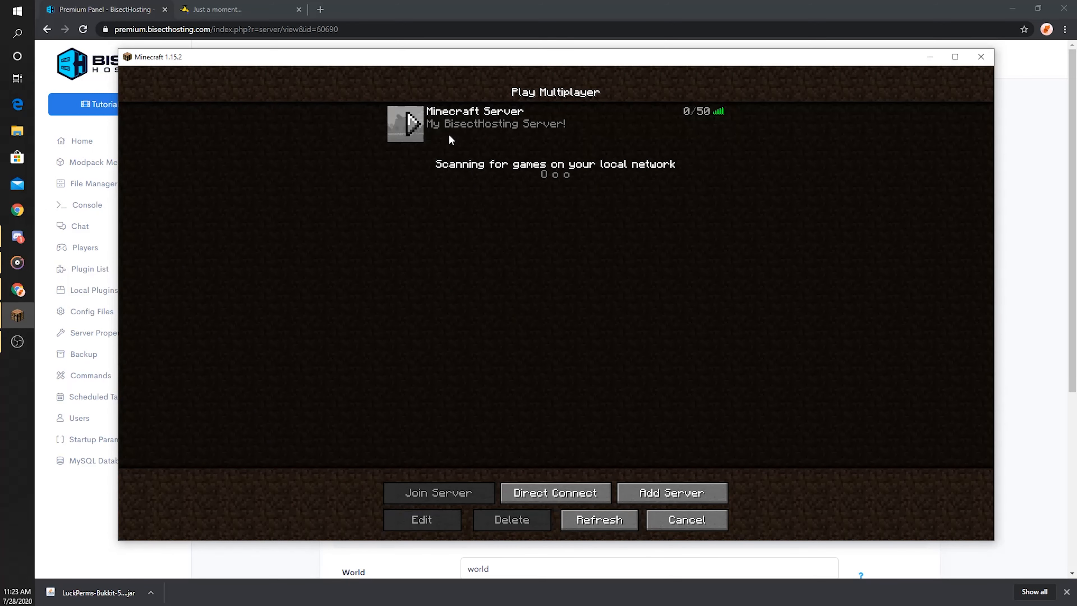
click(438, 492)
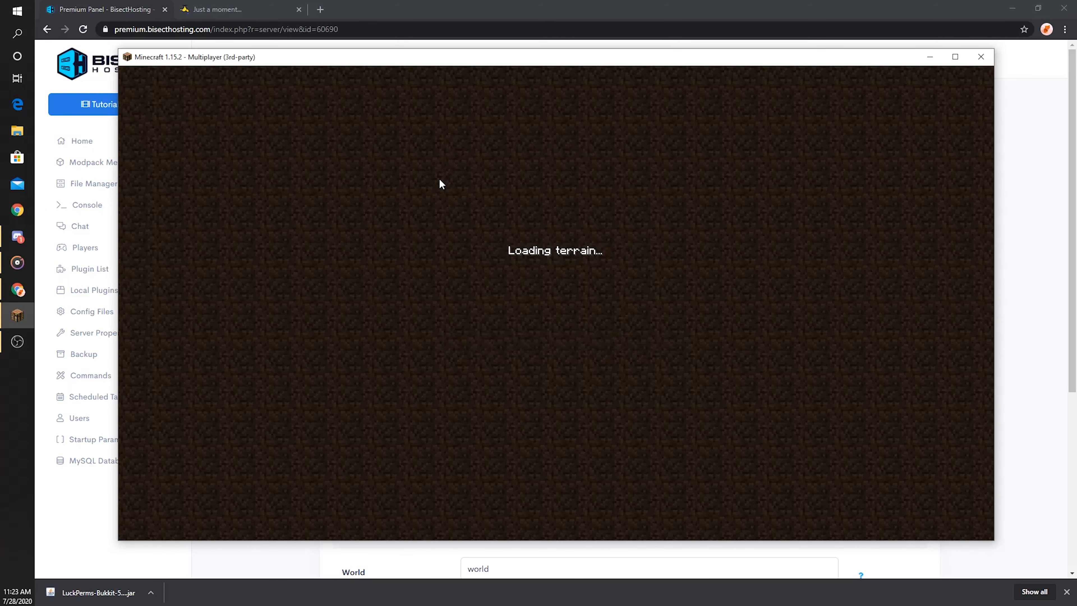
mouse_move(440, 187)
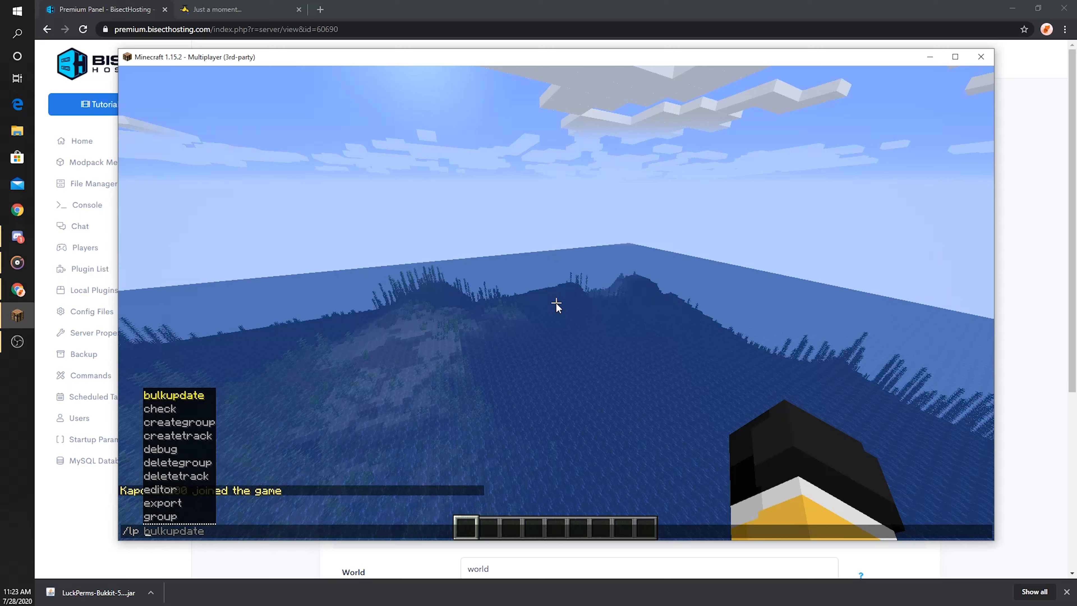
text(editor)
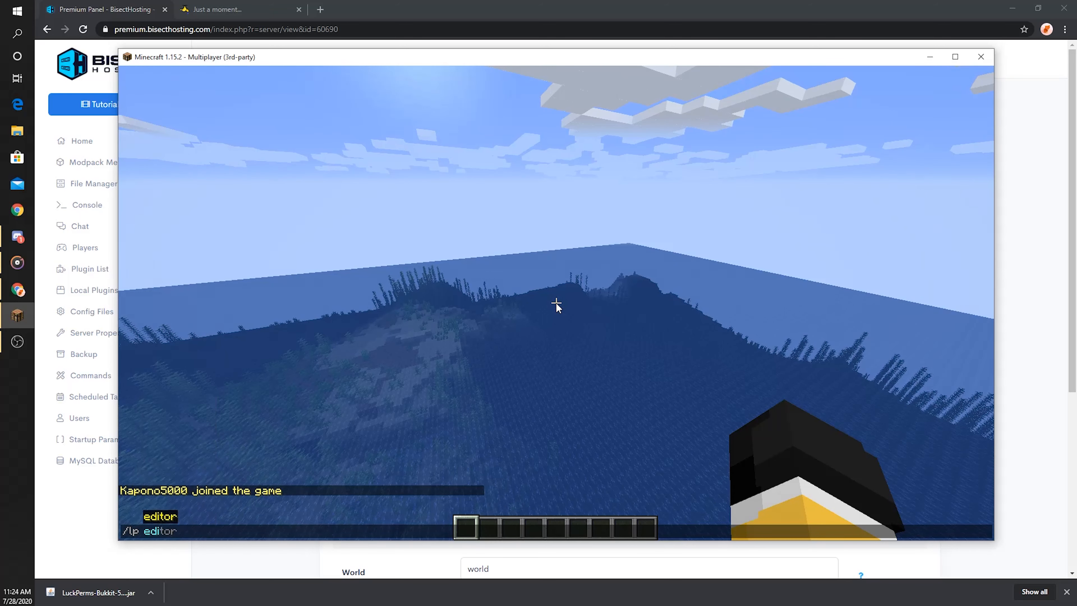
key(Return)
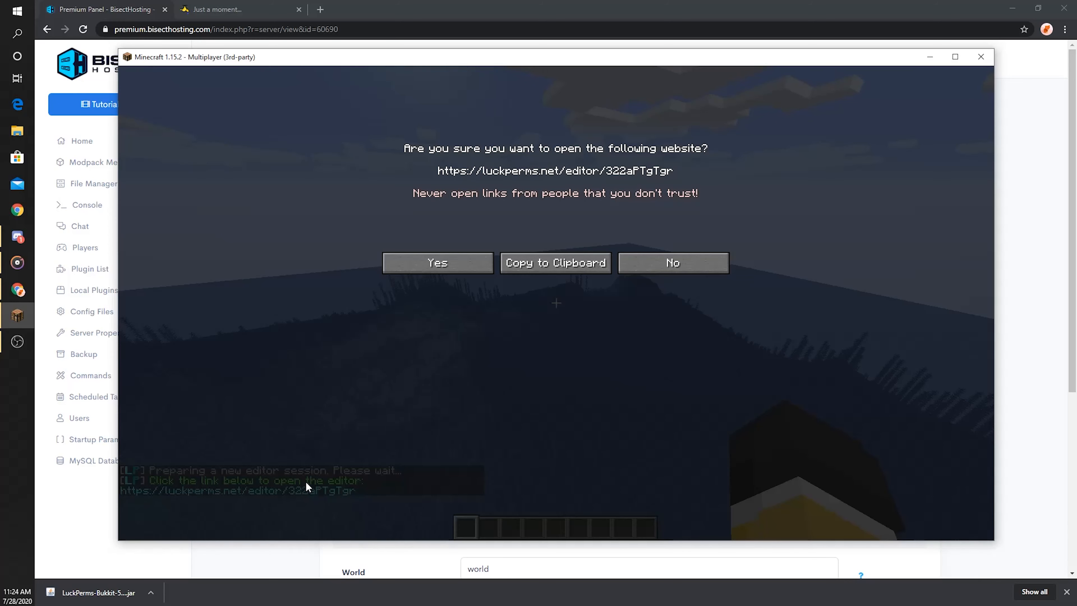
Follow the editor link and start adding a new group in the web editor.
click(437, 263)
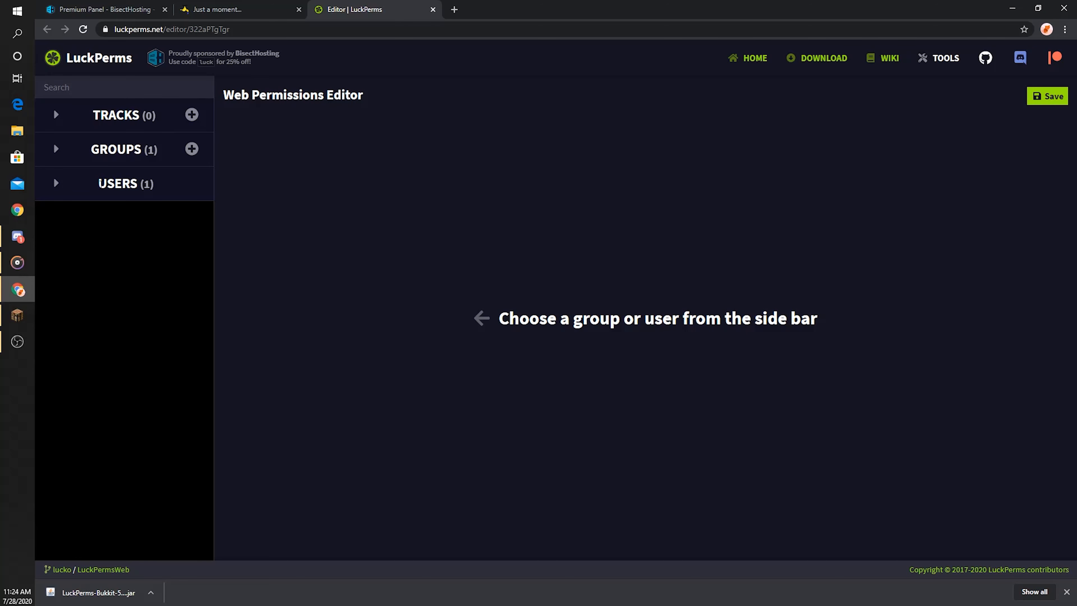
mouse_move(117, 176)
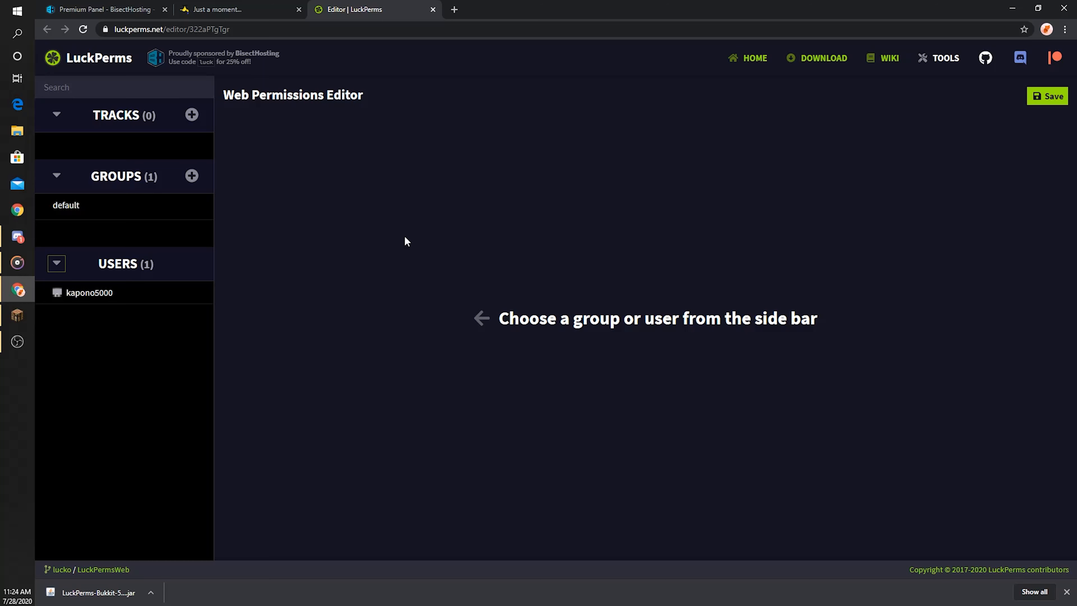
mouse_move(823, 58)
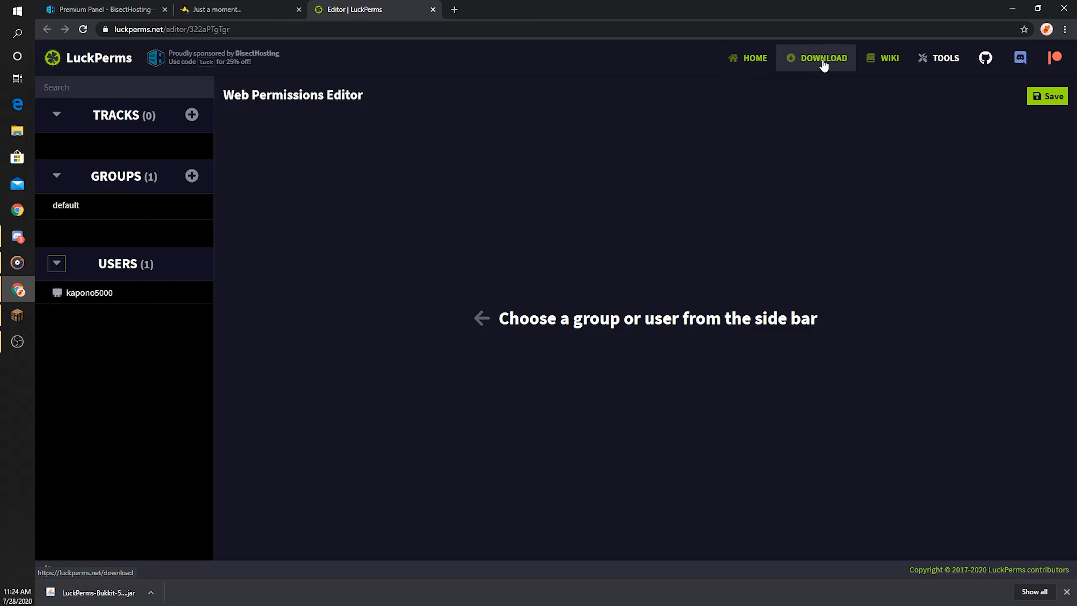
click(944, 58)
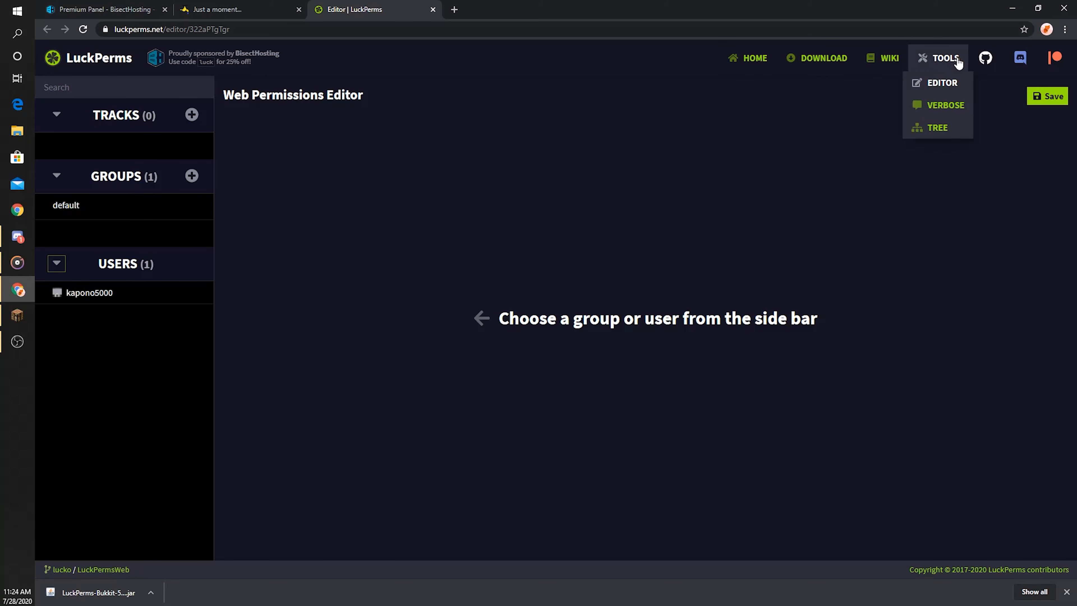
click(491, 205)
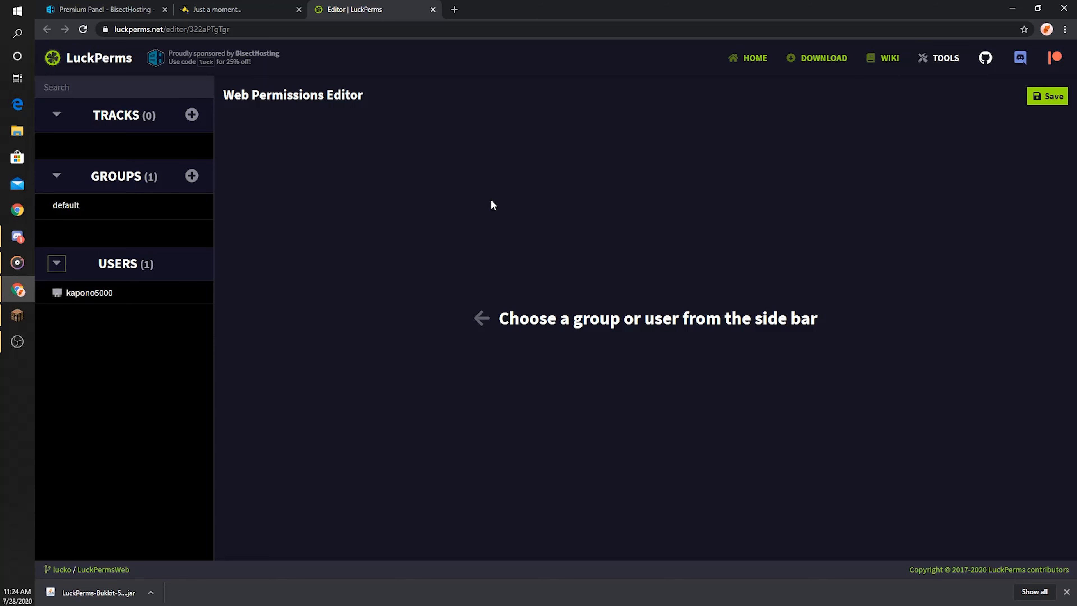
mouse_move(225, 193)
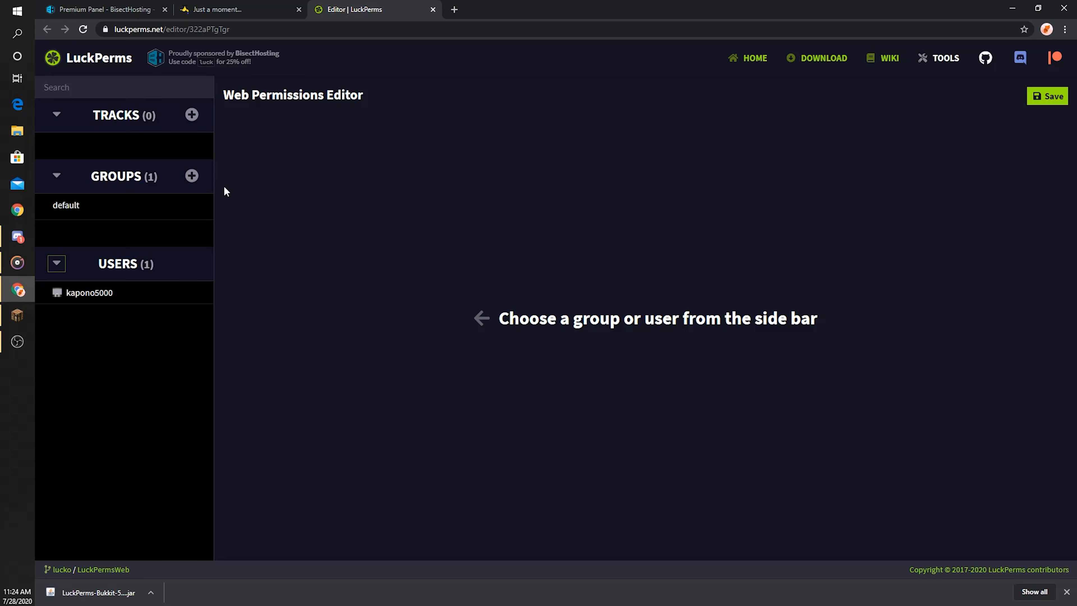
mouse_move(192, 176)
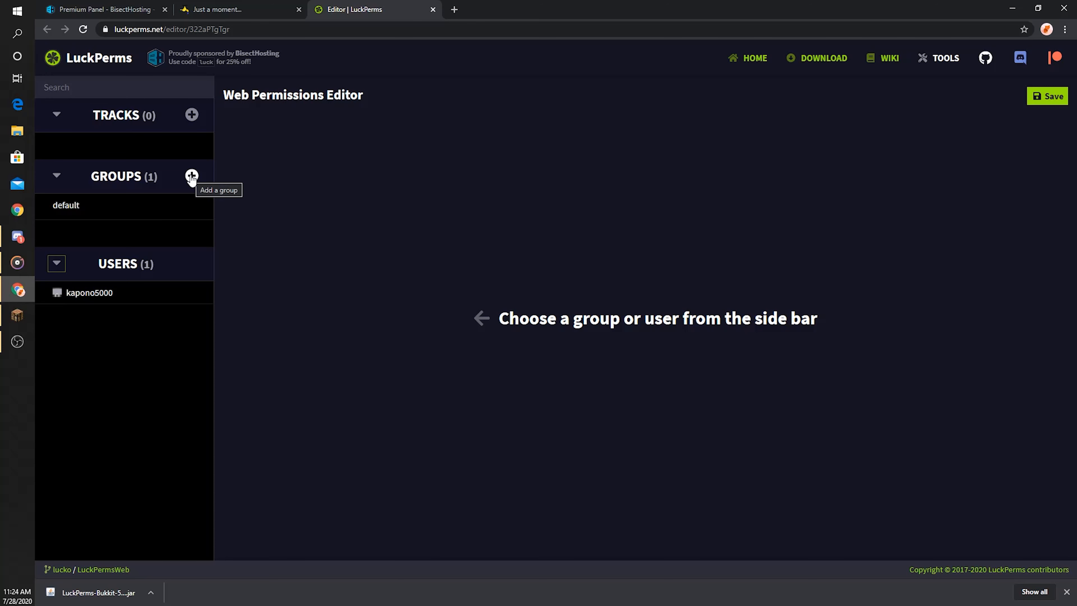
click(192, 175)
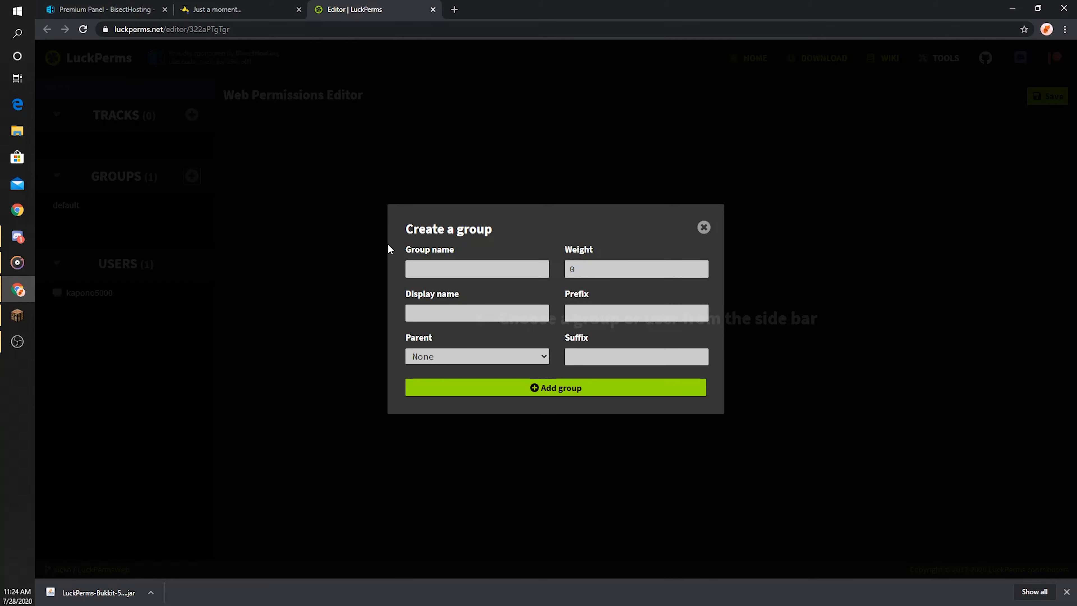
Add group 'admin' with weight 100, display name Admin and prefix &f[admin].
click(477, 269)
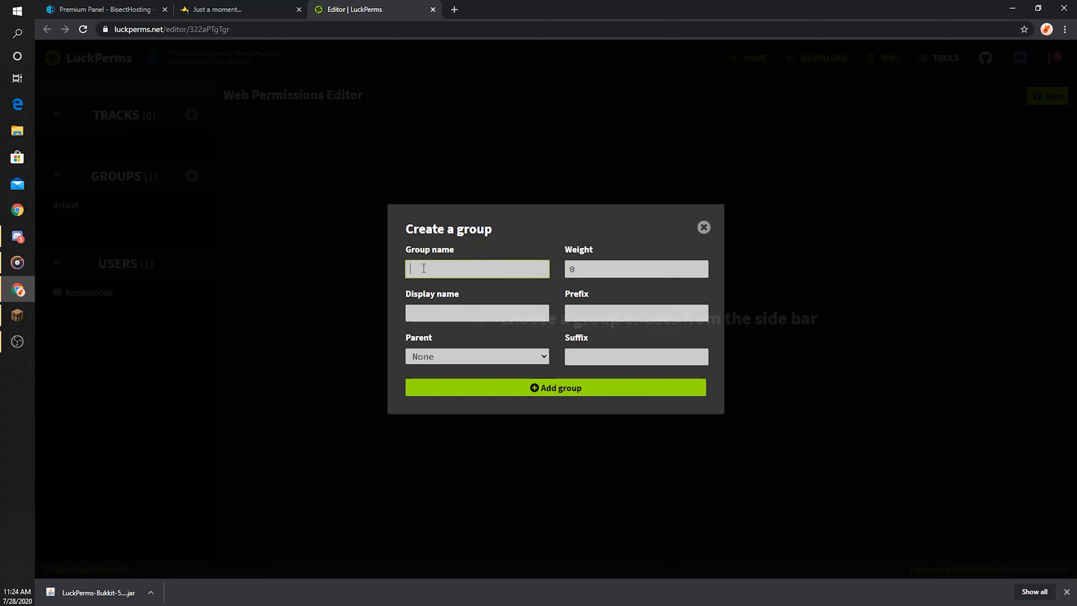
text(admin)
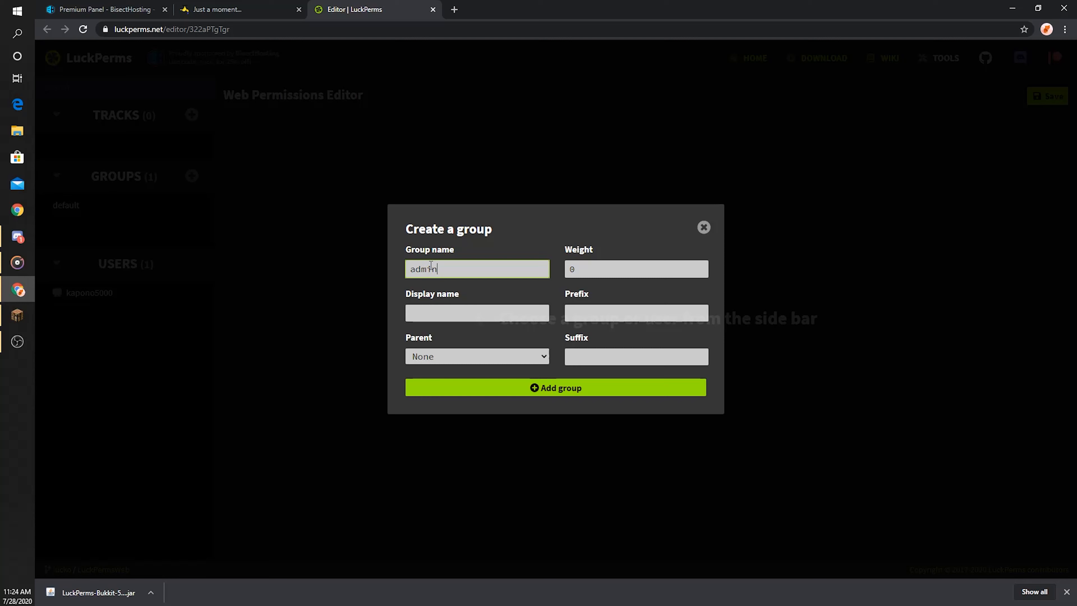
click(635, 268)
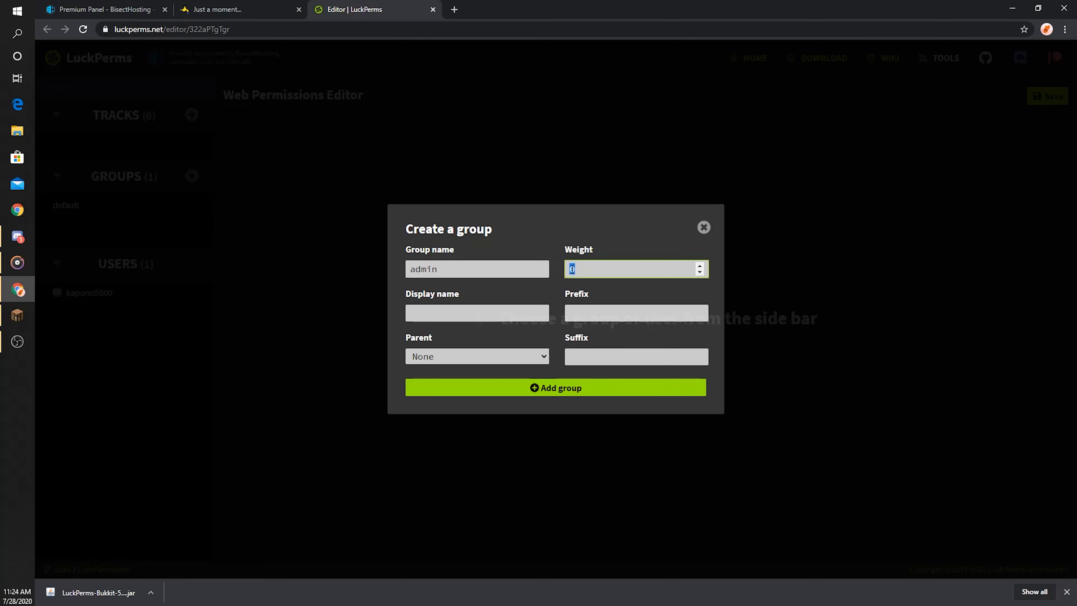
text(100)
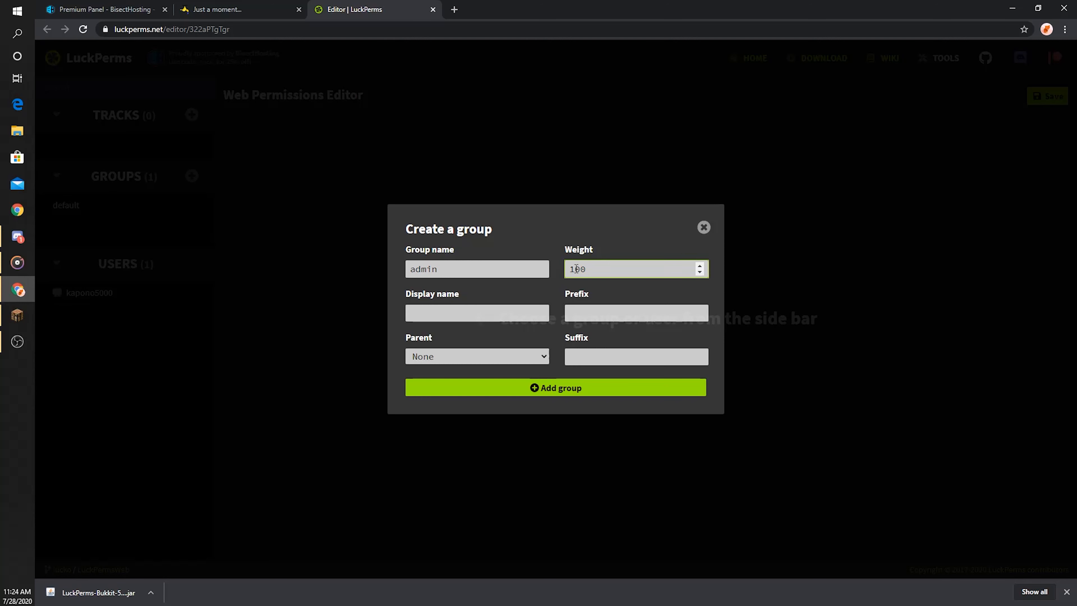
text(Admin)
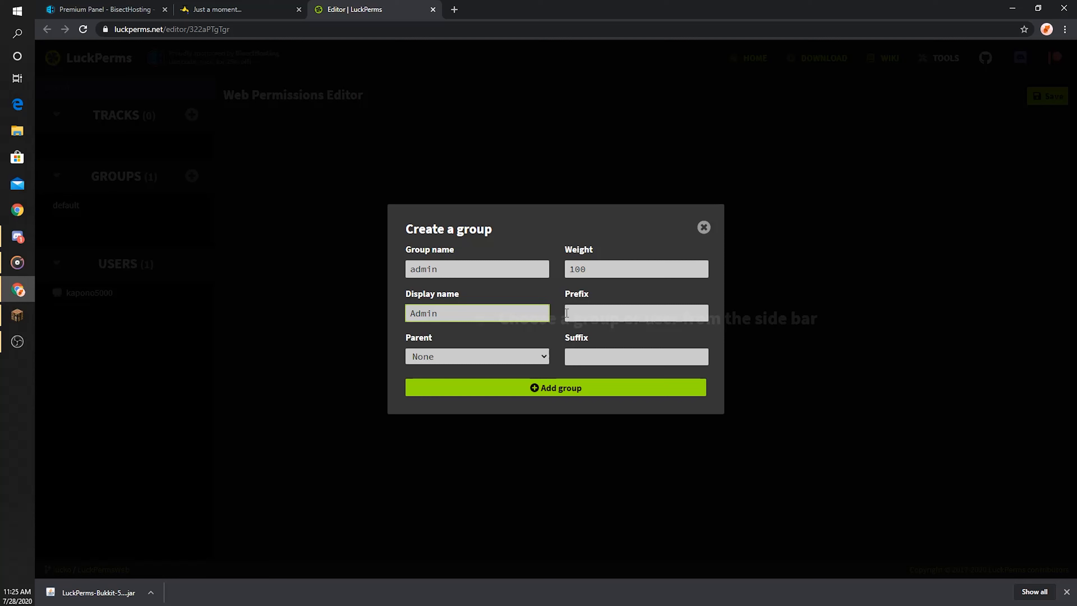
click(634, 312)
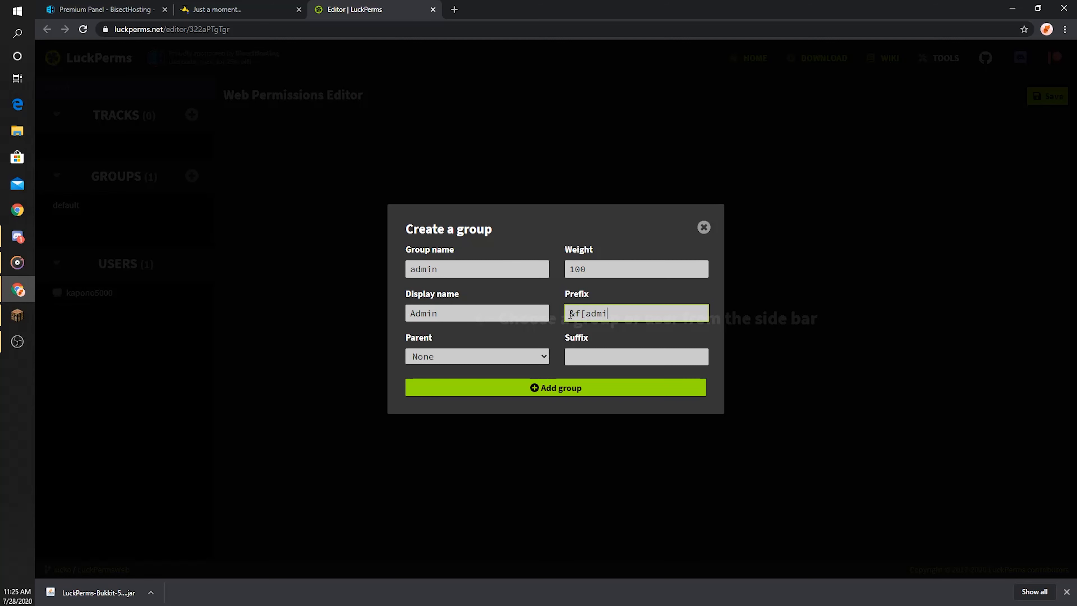
text(n])
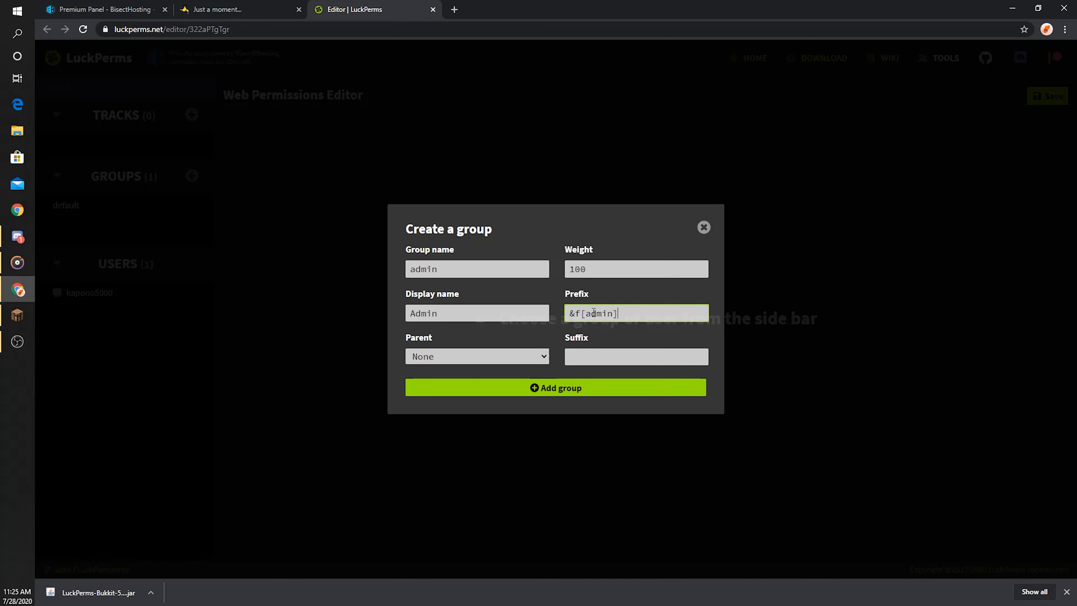
click(555, 388)
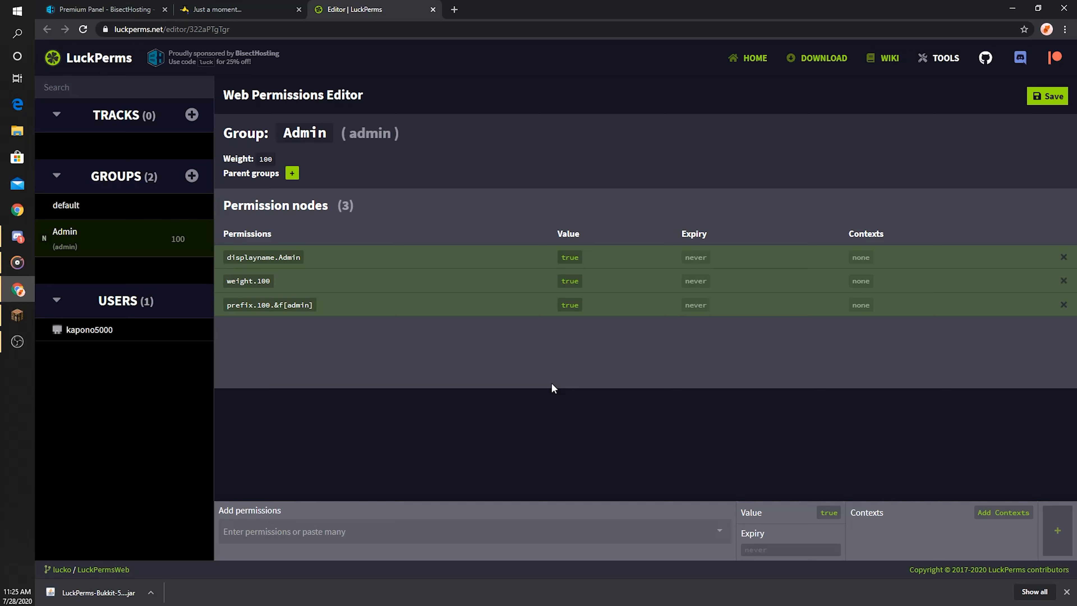
mouse_move(272, 362)
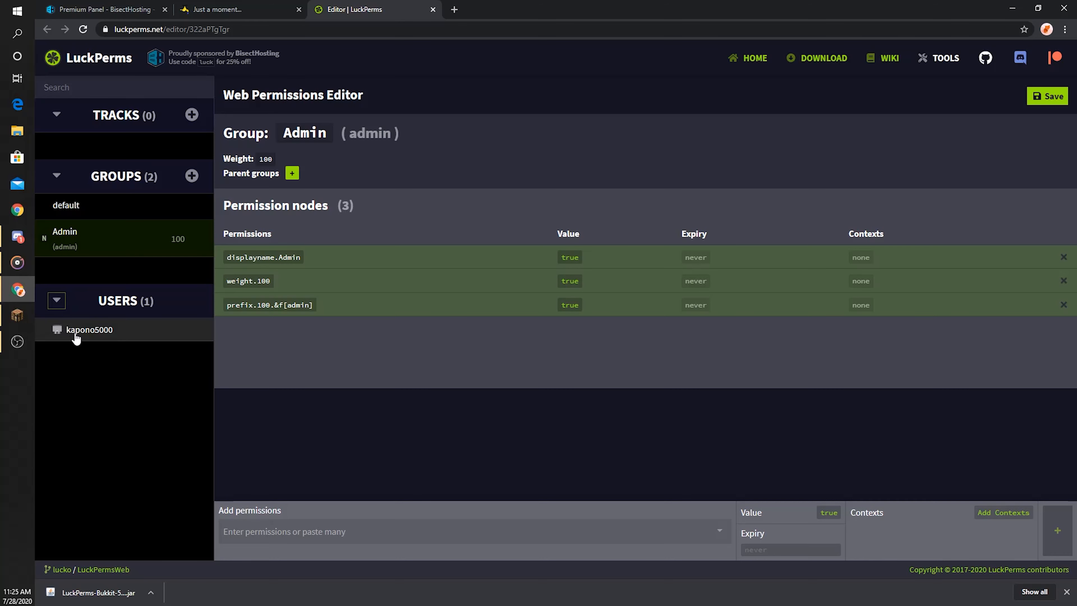
Change kapono5000's group.default node to group.admin and save the changes.
click(88, 330)
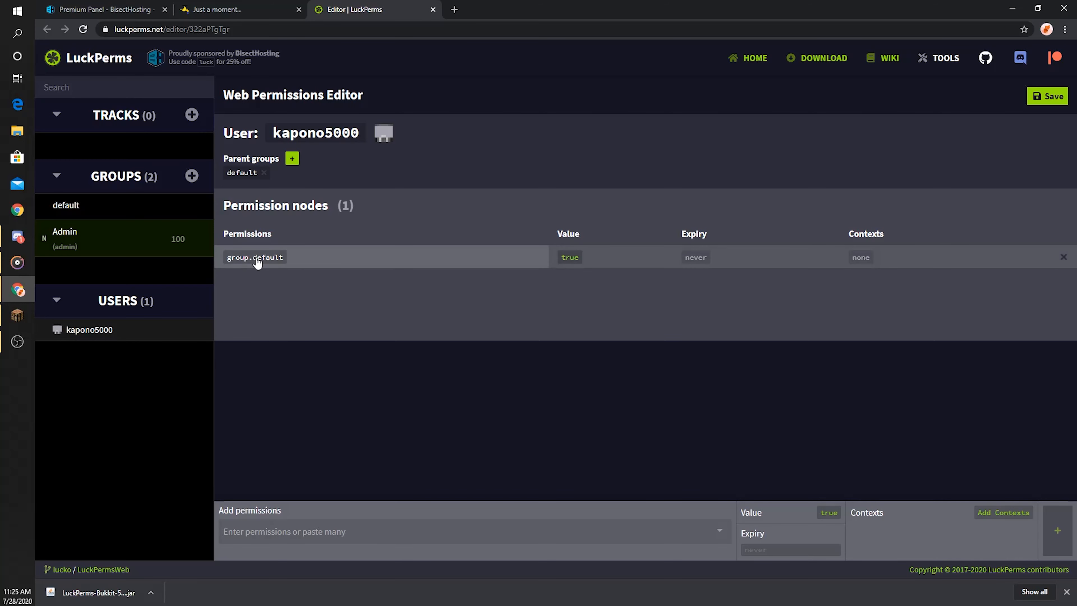
mouse_move(275, 261)
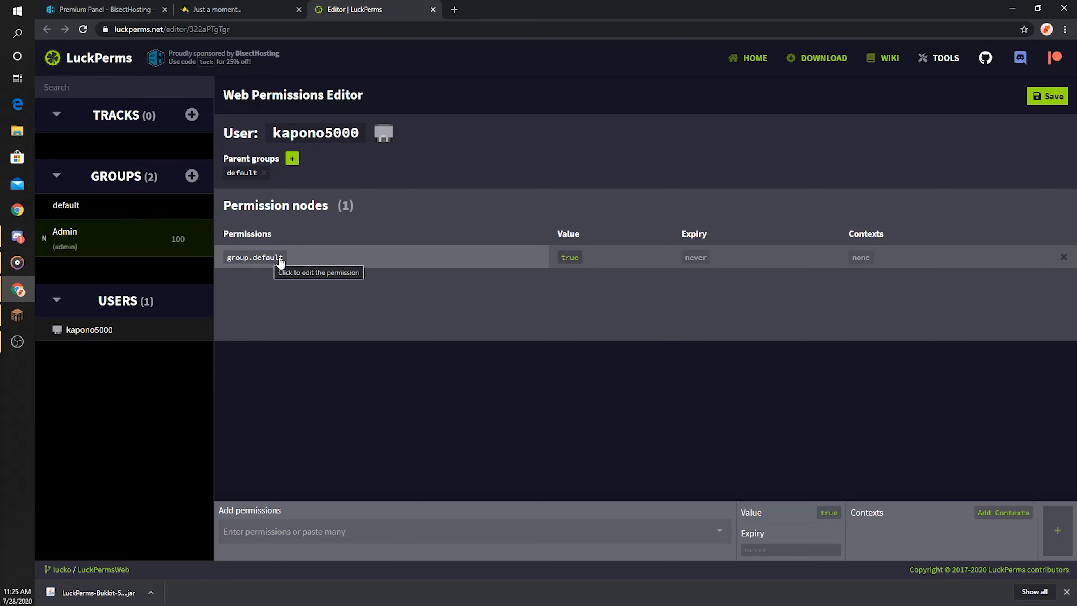
click(255, 257)
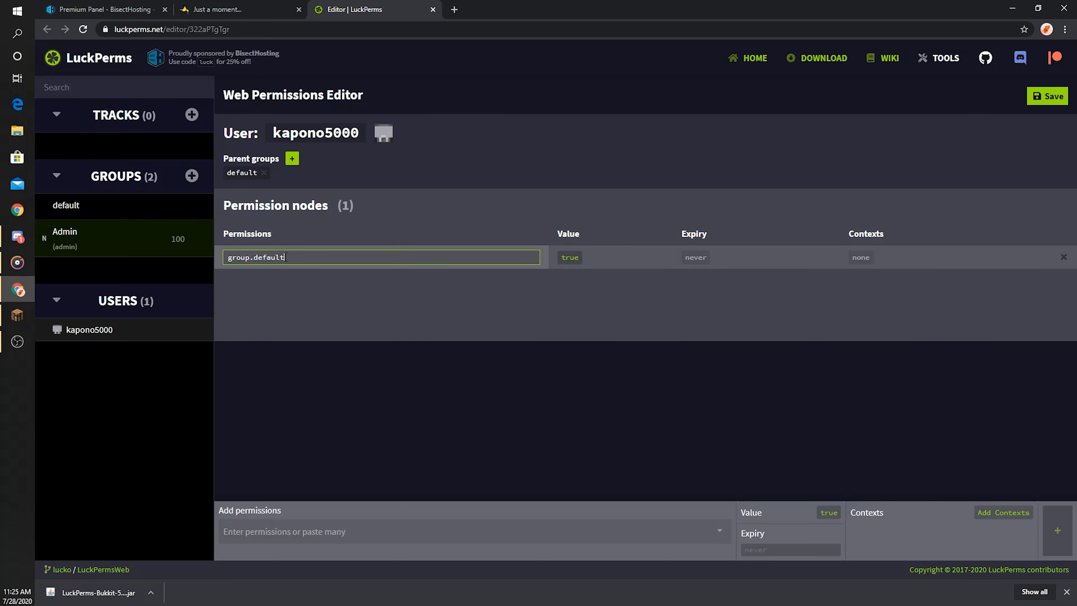
key(Backspace)
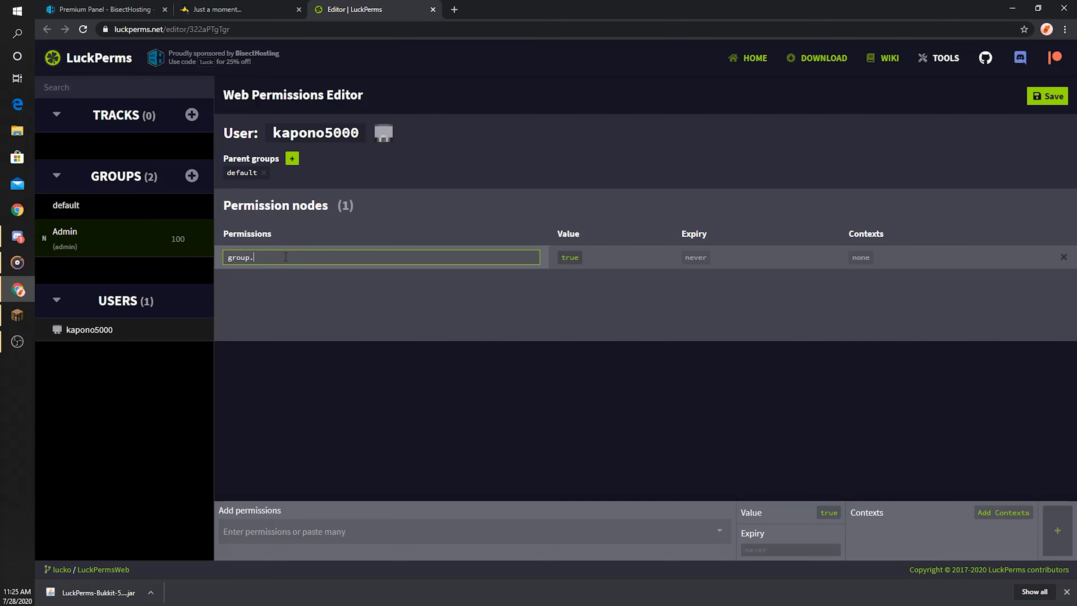
text(admin)
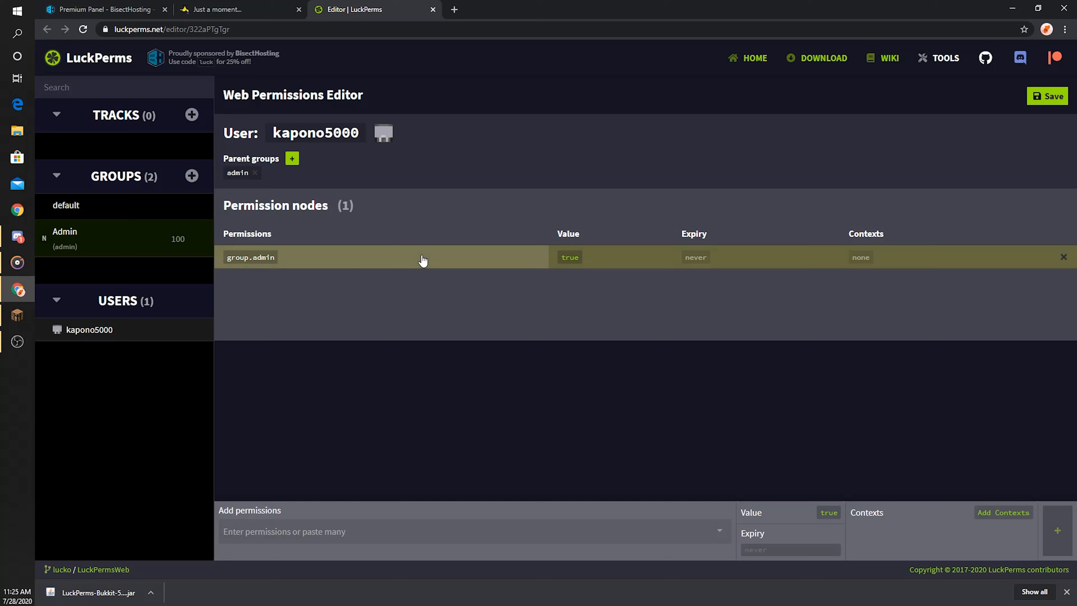
mouse_move(821, 193)
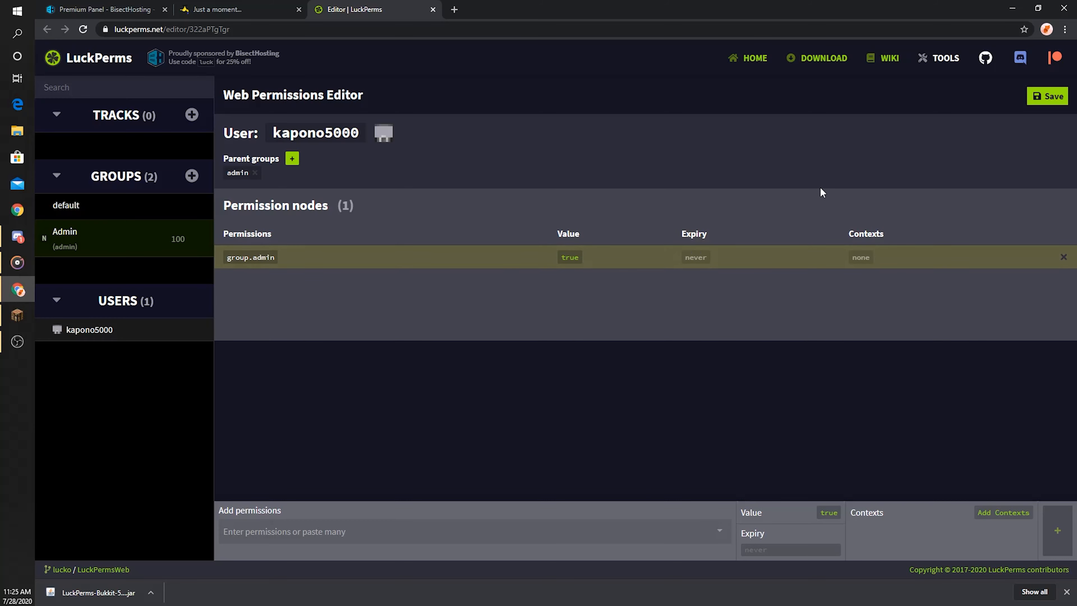
click(1046, 95)
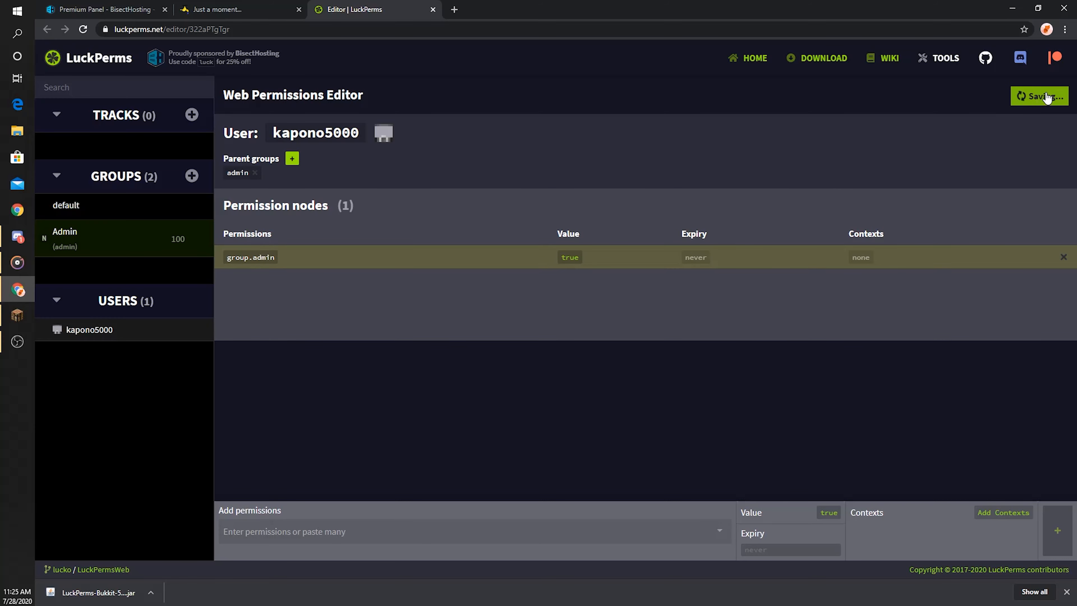
Copy the /lp applyedits command from the 'Data was saved!' dialog.
click(1039, 96)
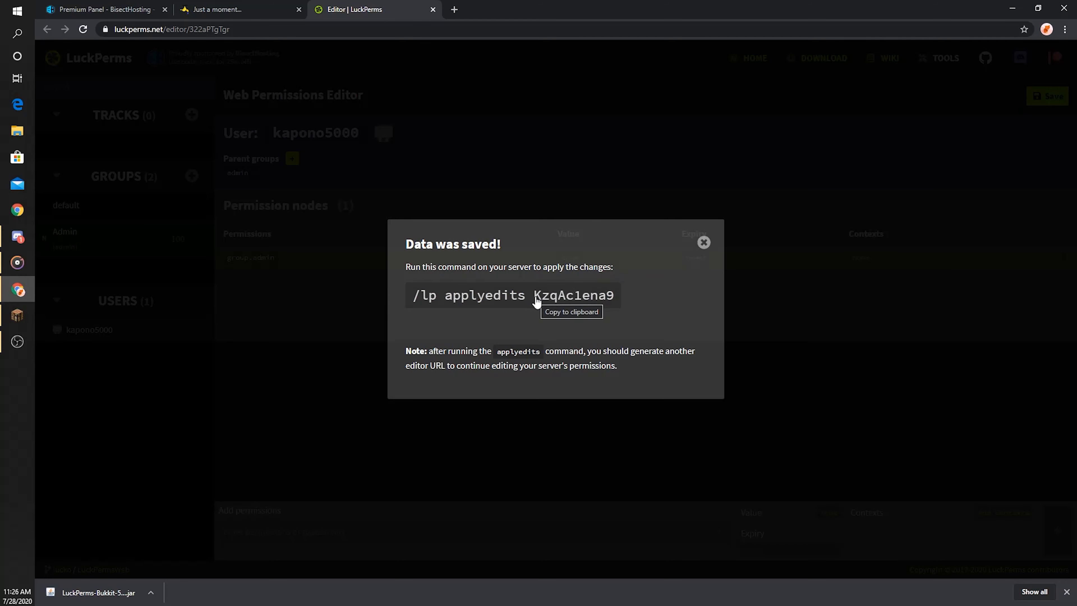
click(512, 295)
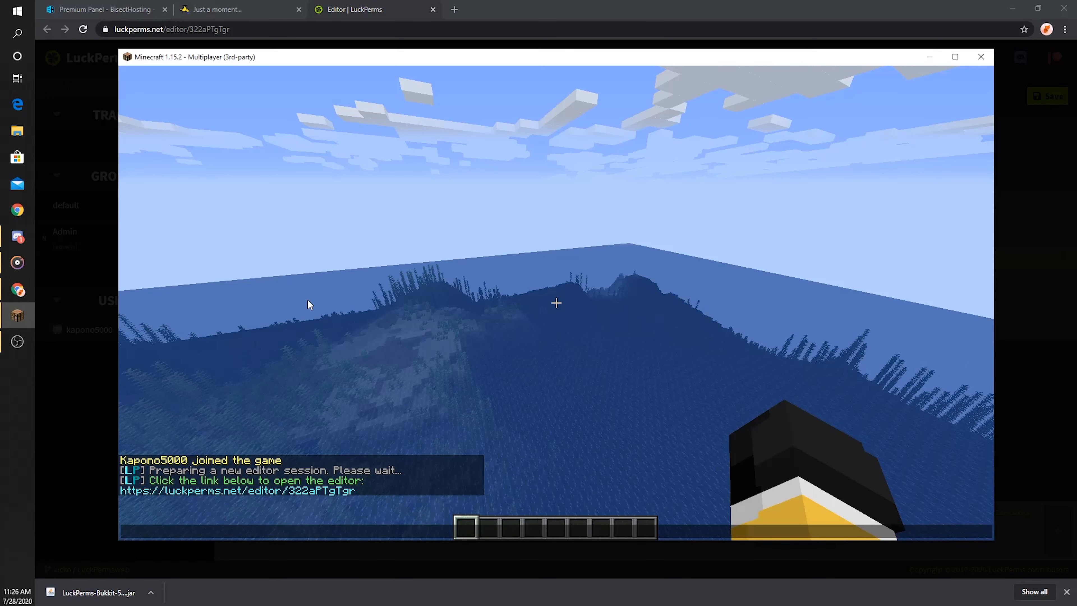
text(/lp applyedits KzqAc1ena9)
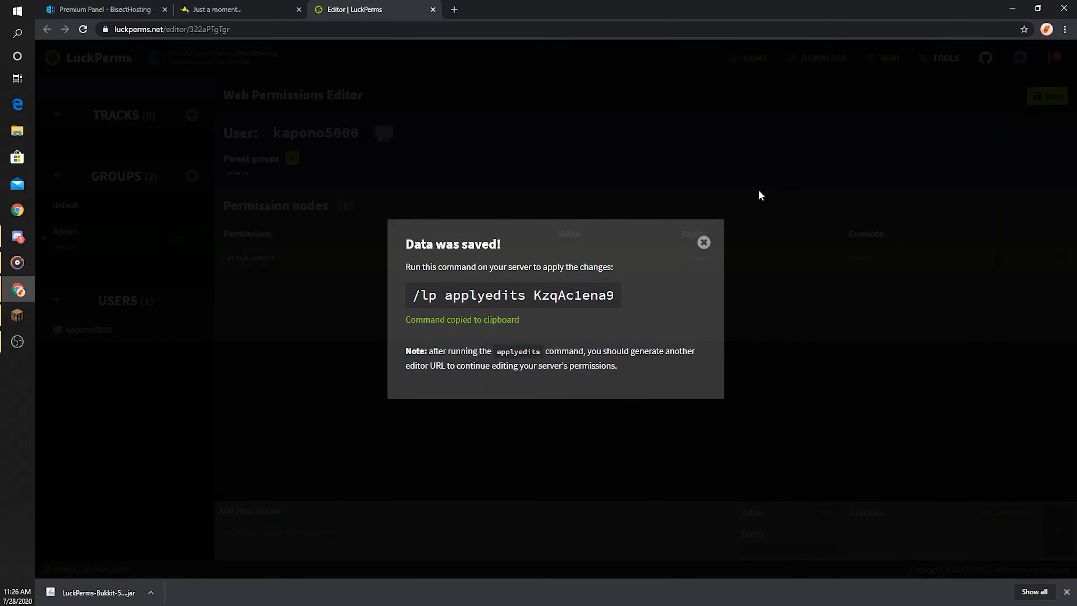
Run /lp editor again in Minecraft and follow the new session link.
click(704, 242)
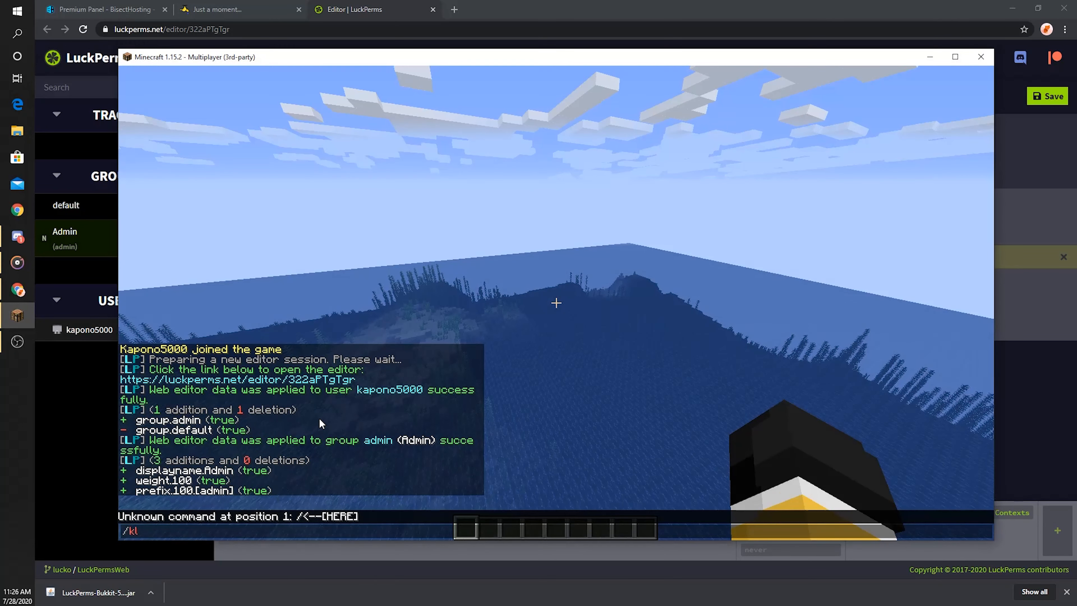
text(/lp ed)
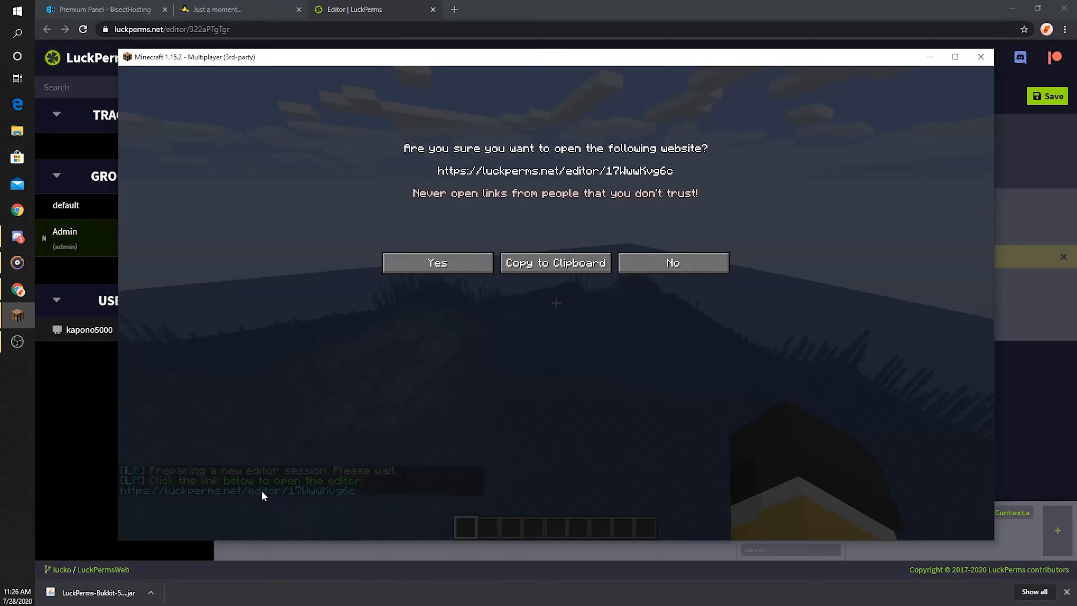
click(436, 262)
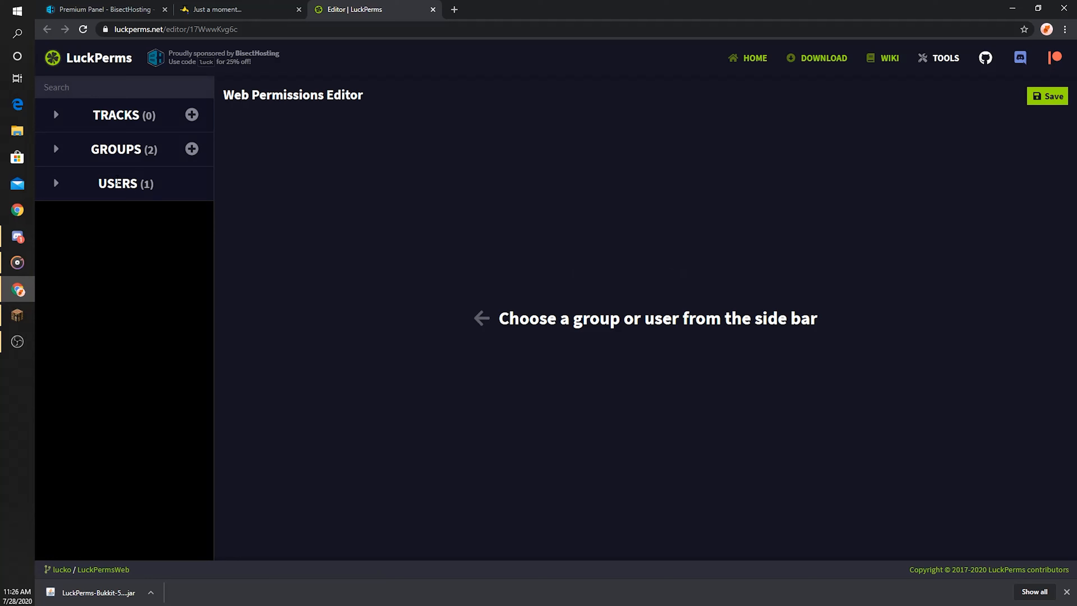
Grant the Admin group bukkit.command.op set to true and save the change.
click(123, 150)
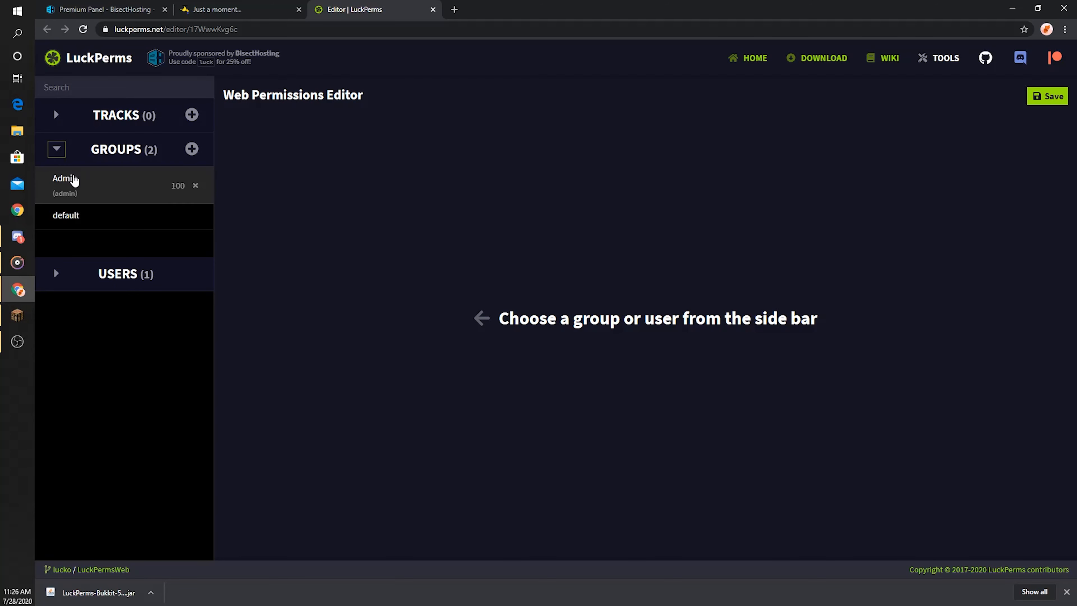
click(65, 177)
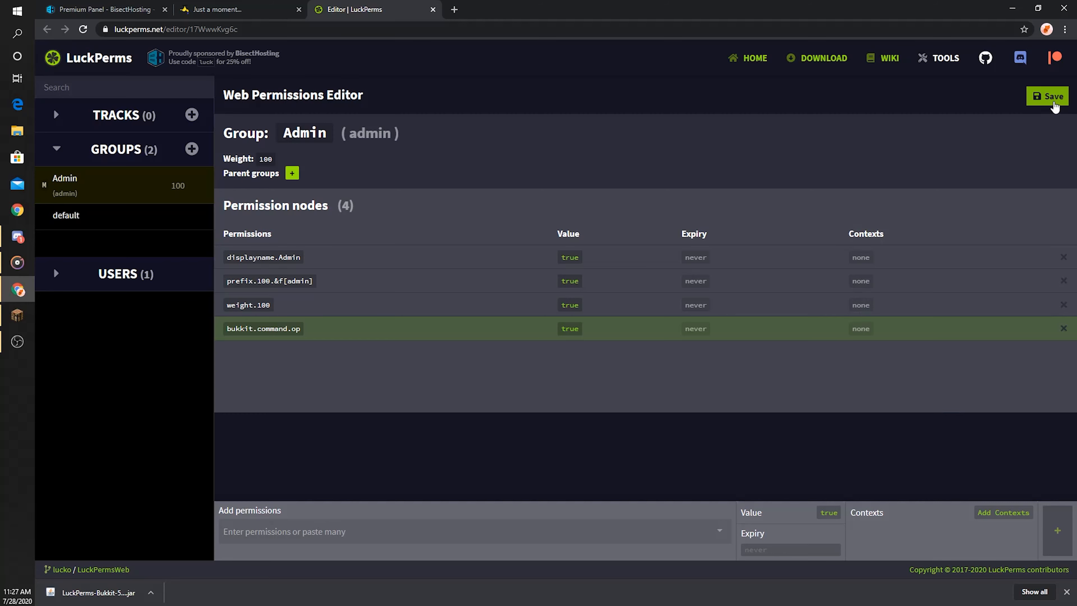
click(1047, 95)
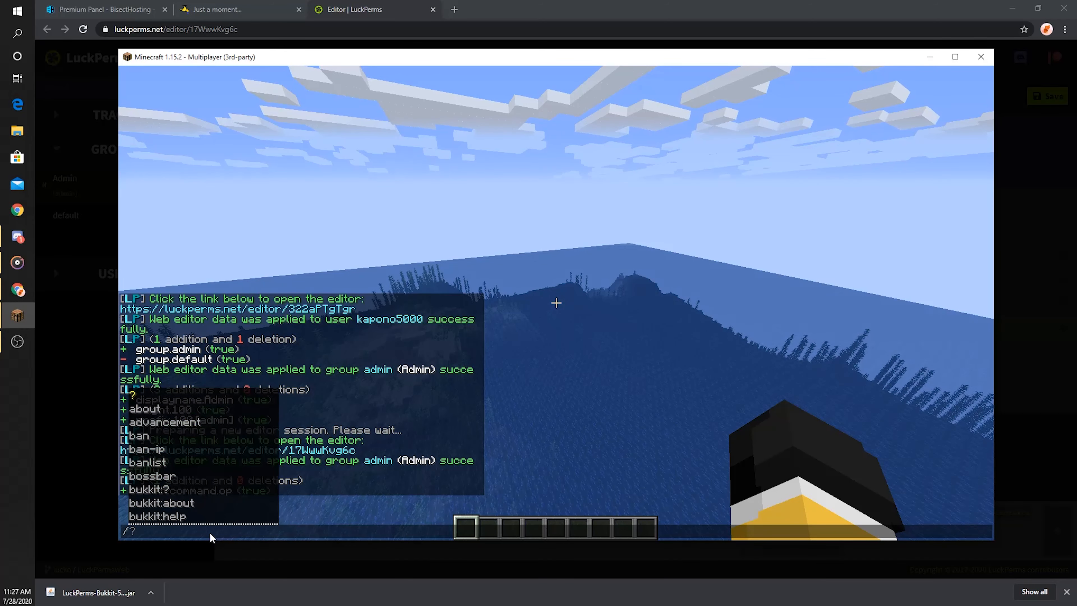
Begin an /op command in chat naming the player.
text(op k)
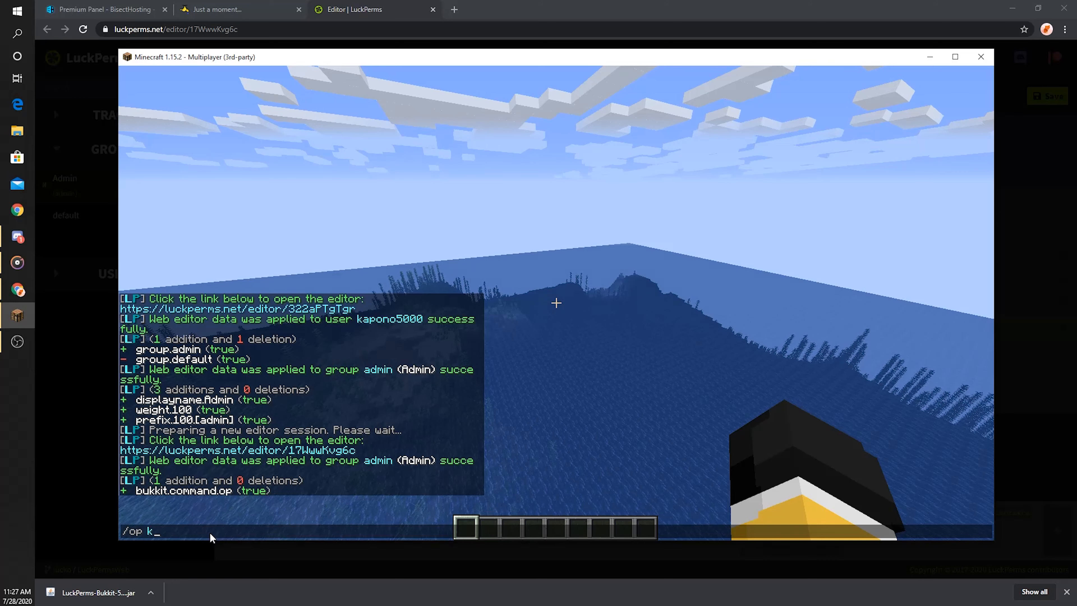